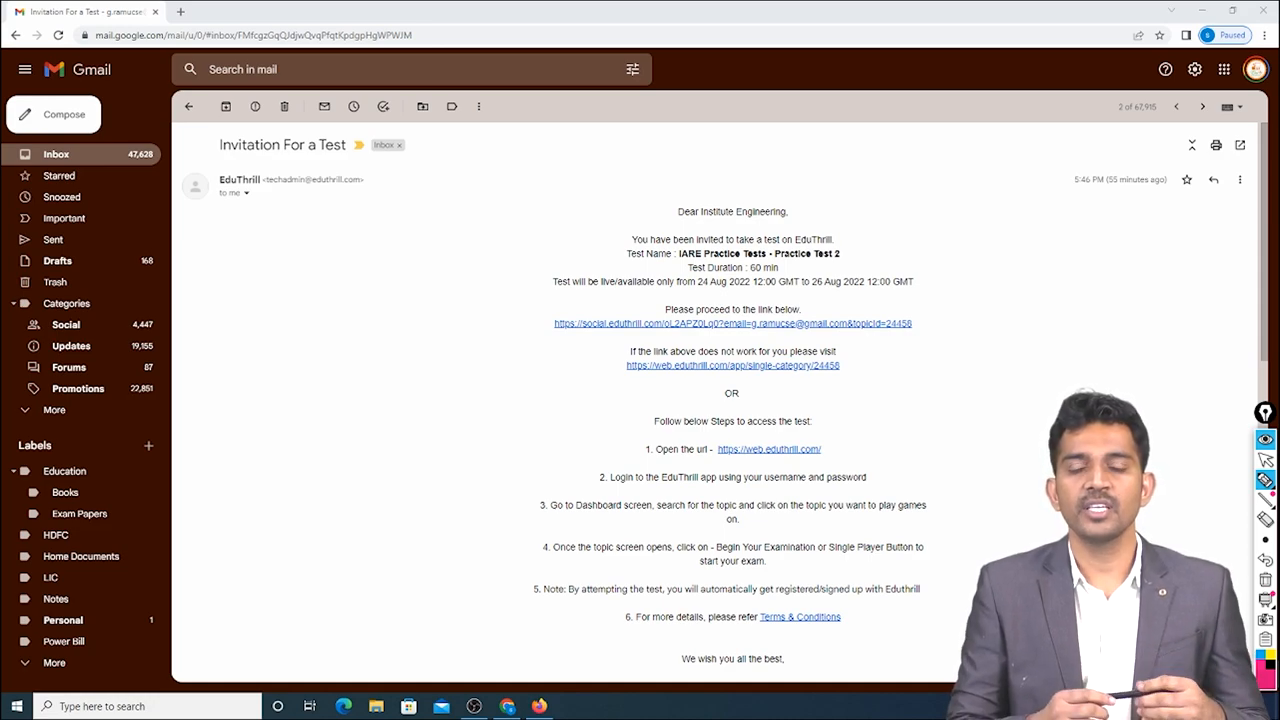
Follow the EduThrill test link in the 'Invitation For a Test' email
click(731, 365)
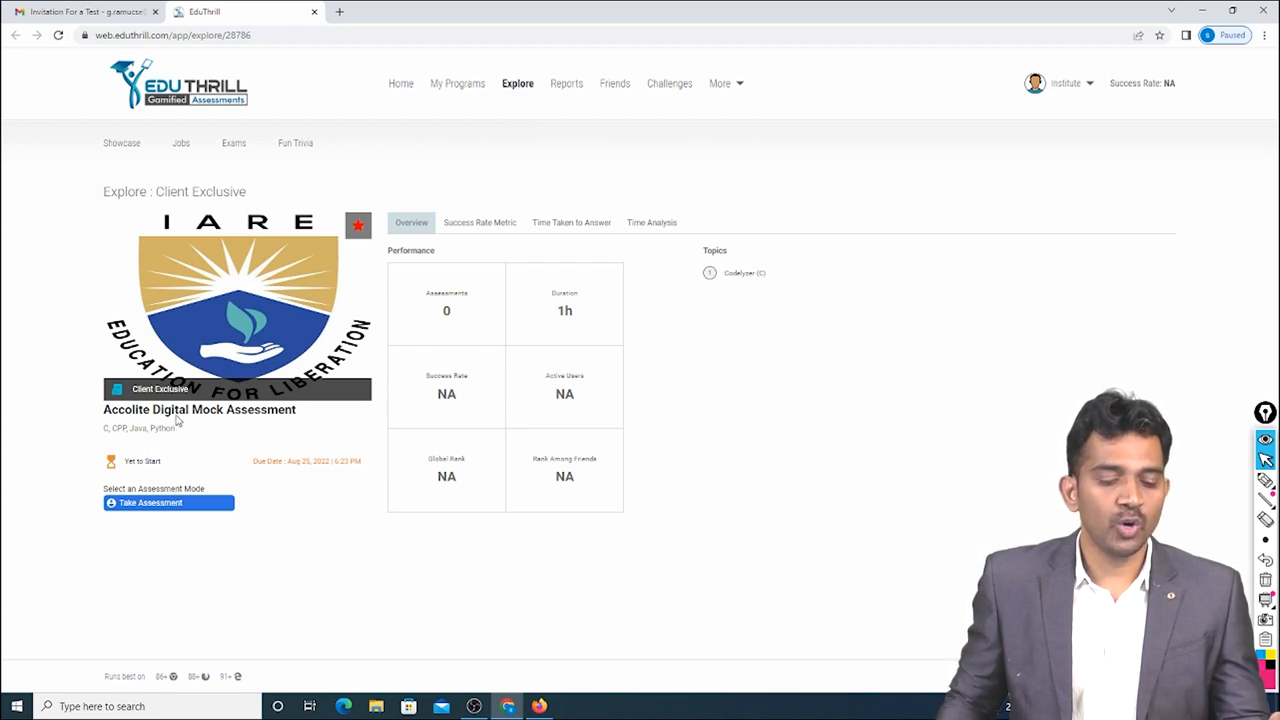
mouse_move(297, 443)
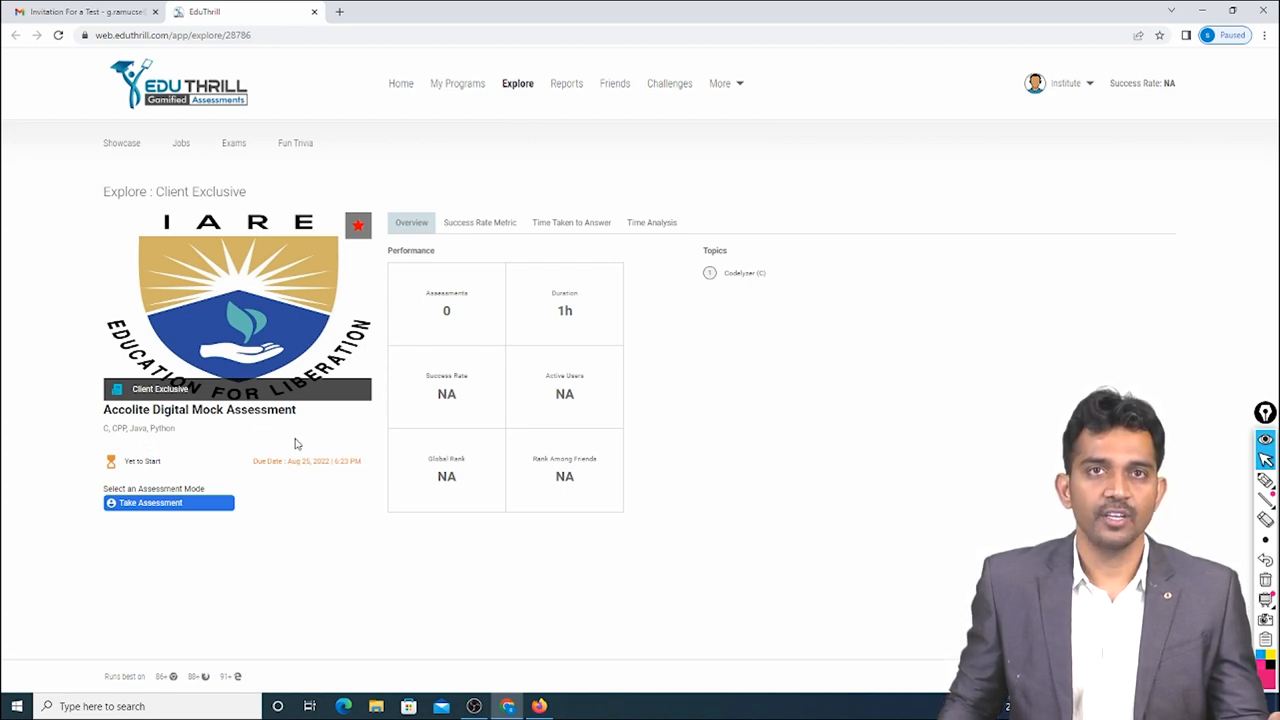
mouse_move(343, 287)
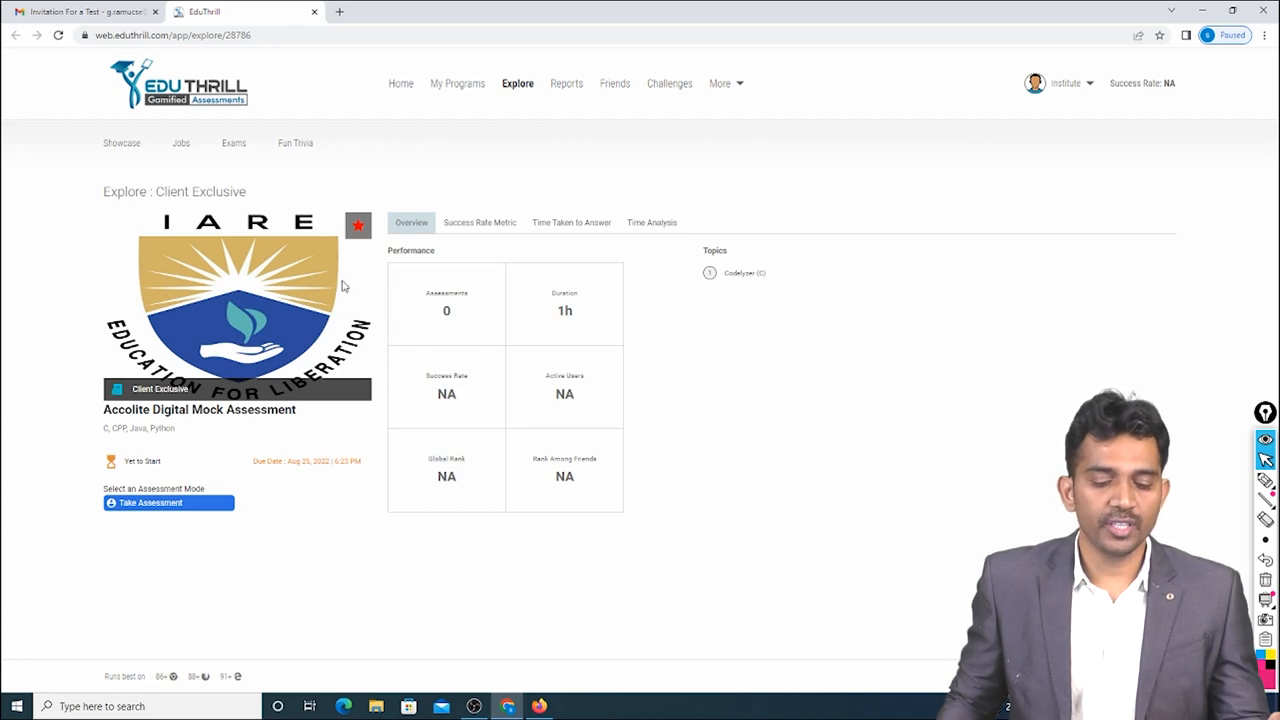
mouse_move(447, 310)
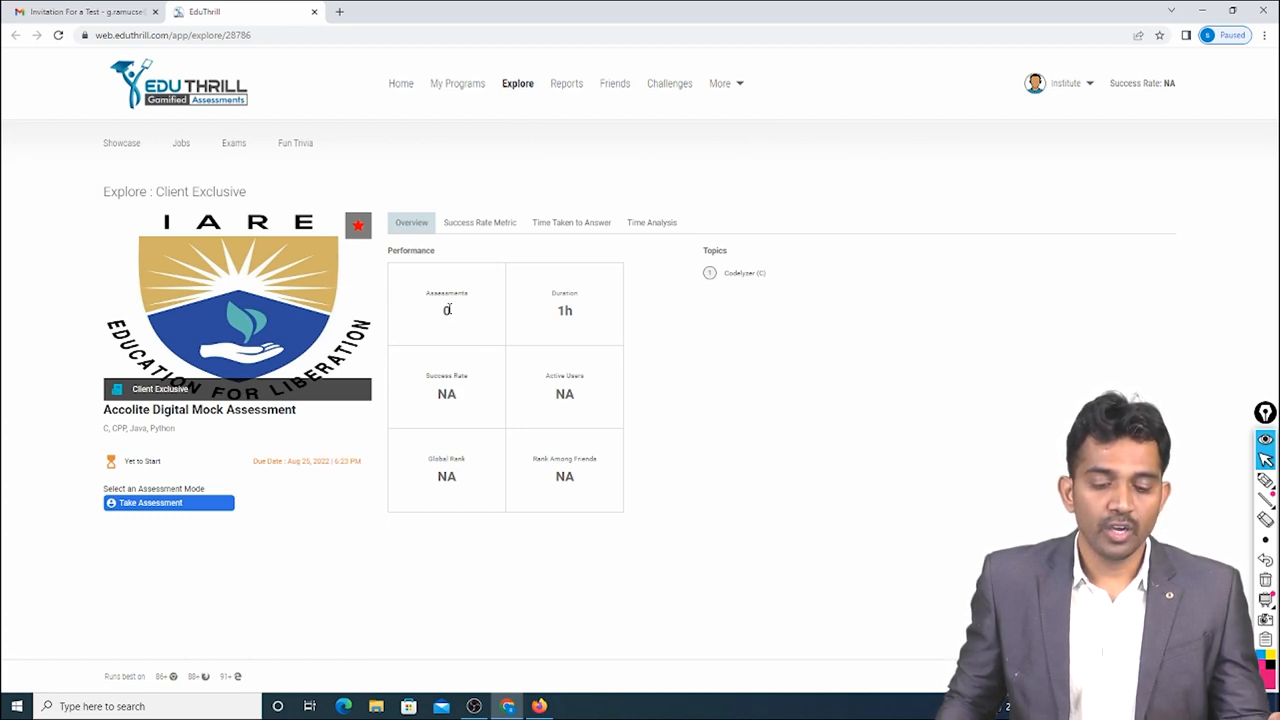
mouse_move(557, 362)
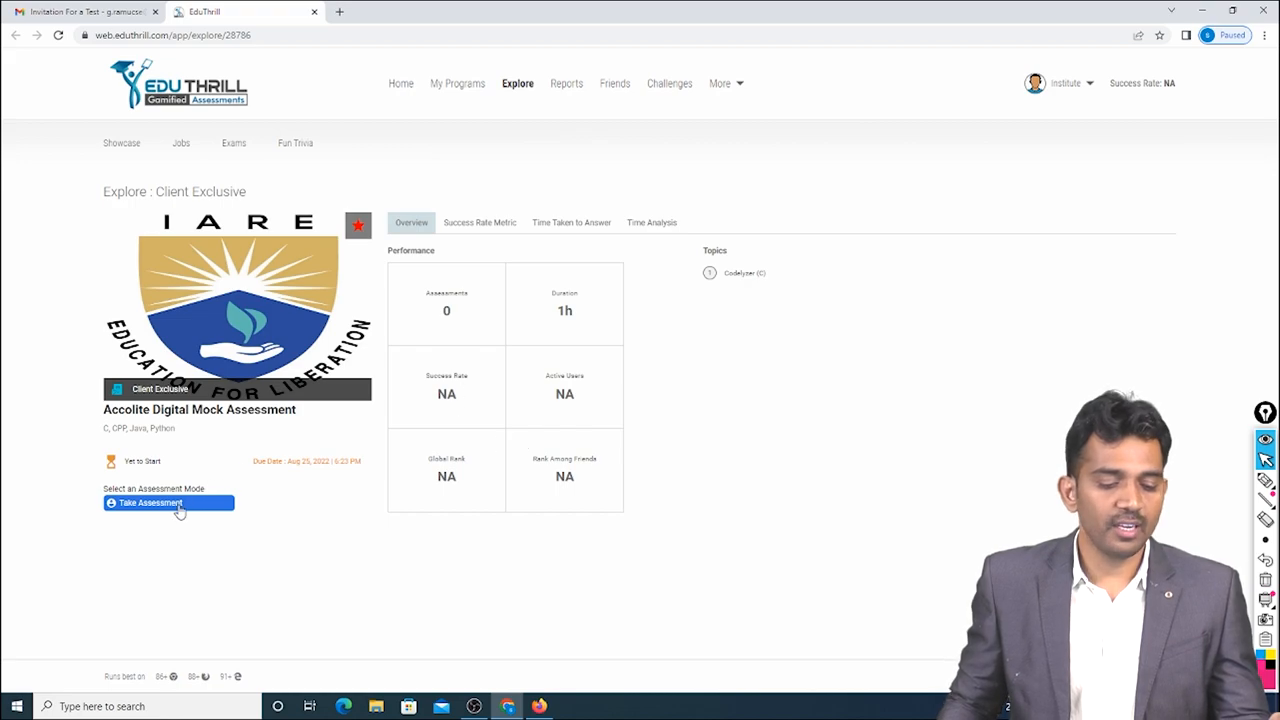
Take the Accolite Digital Mock Assessment and expand the Codelyzer problem list
click(169, 502)
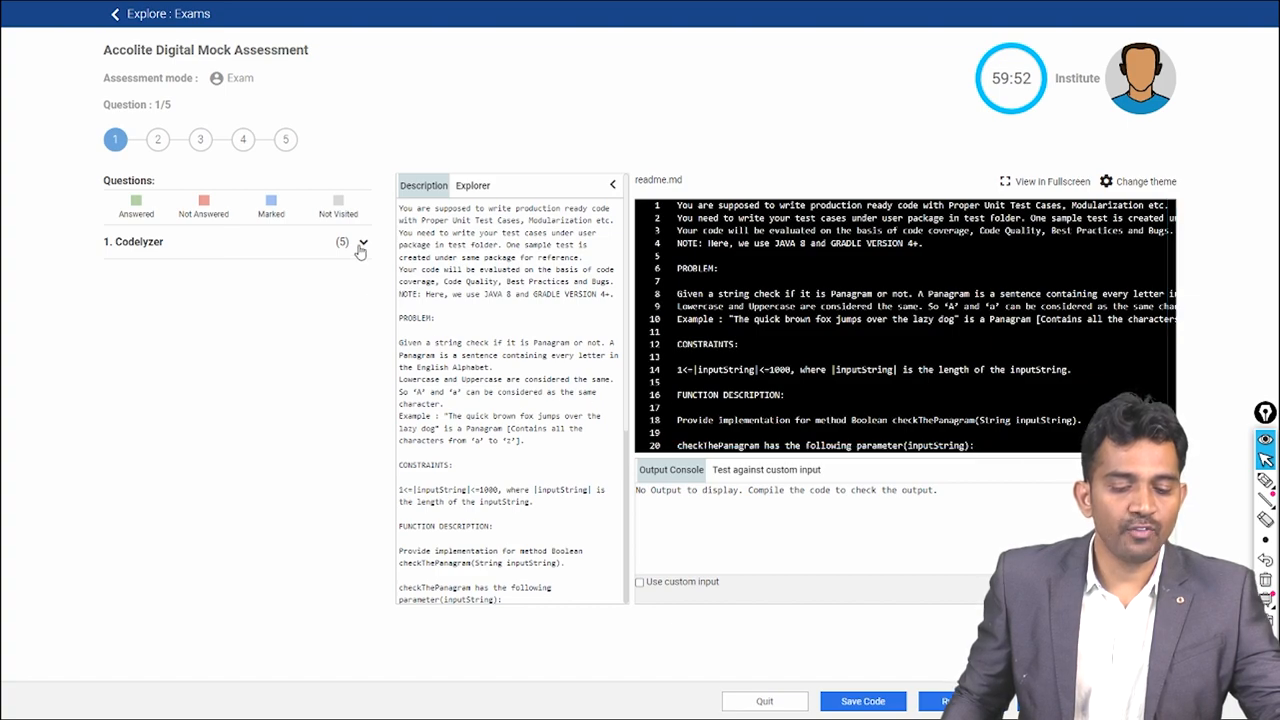
click(362, 245)
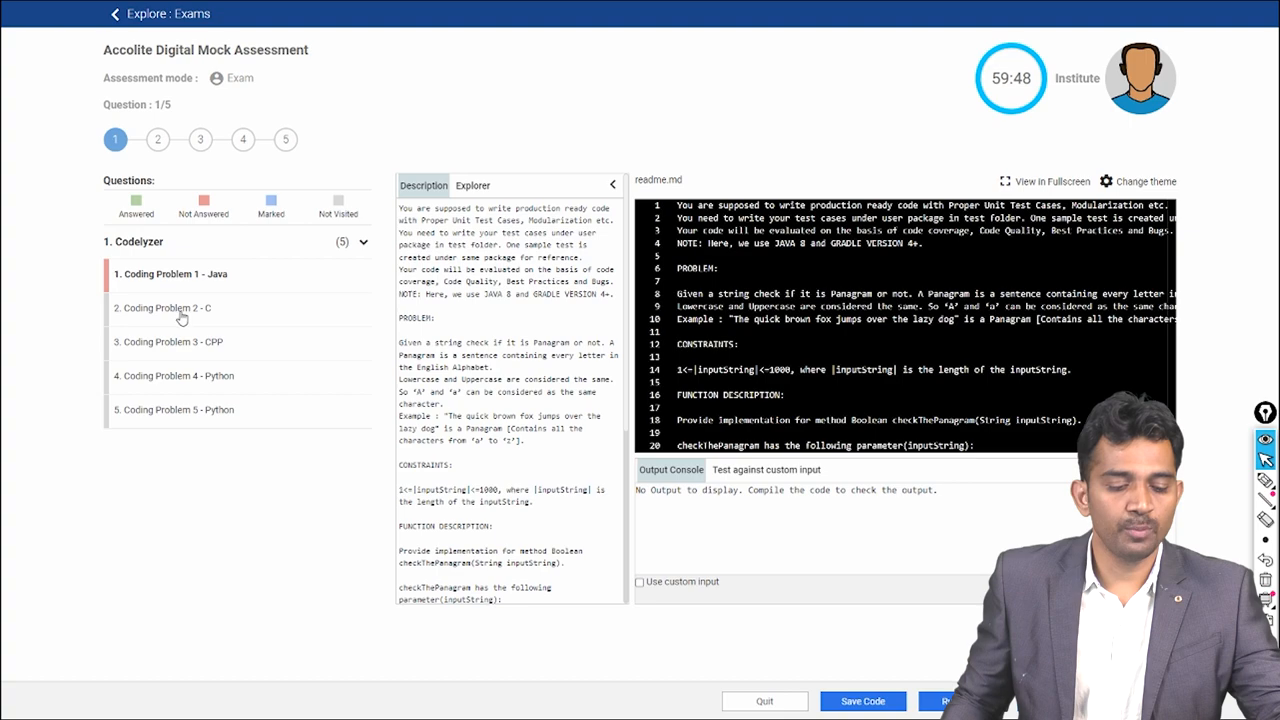
mouse_move(170, 351)
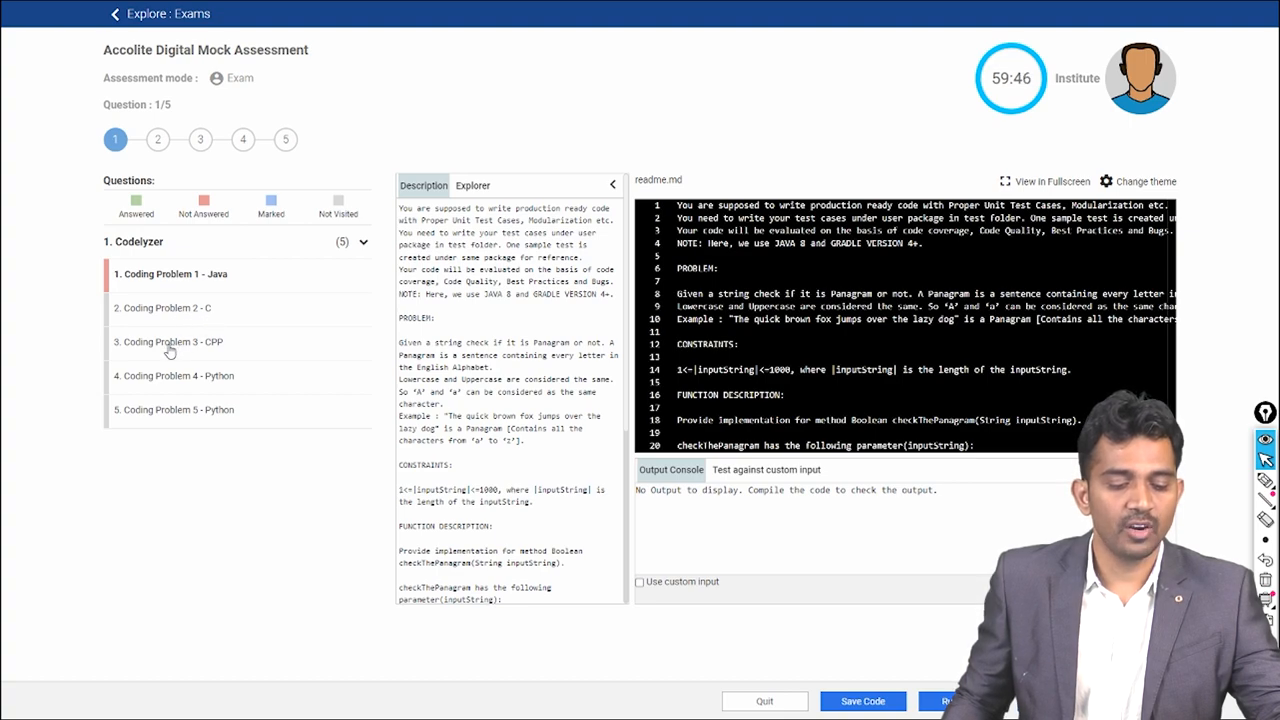
mouse_move(200, 388)
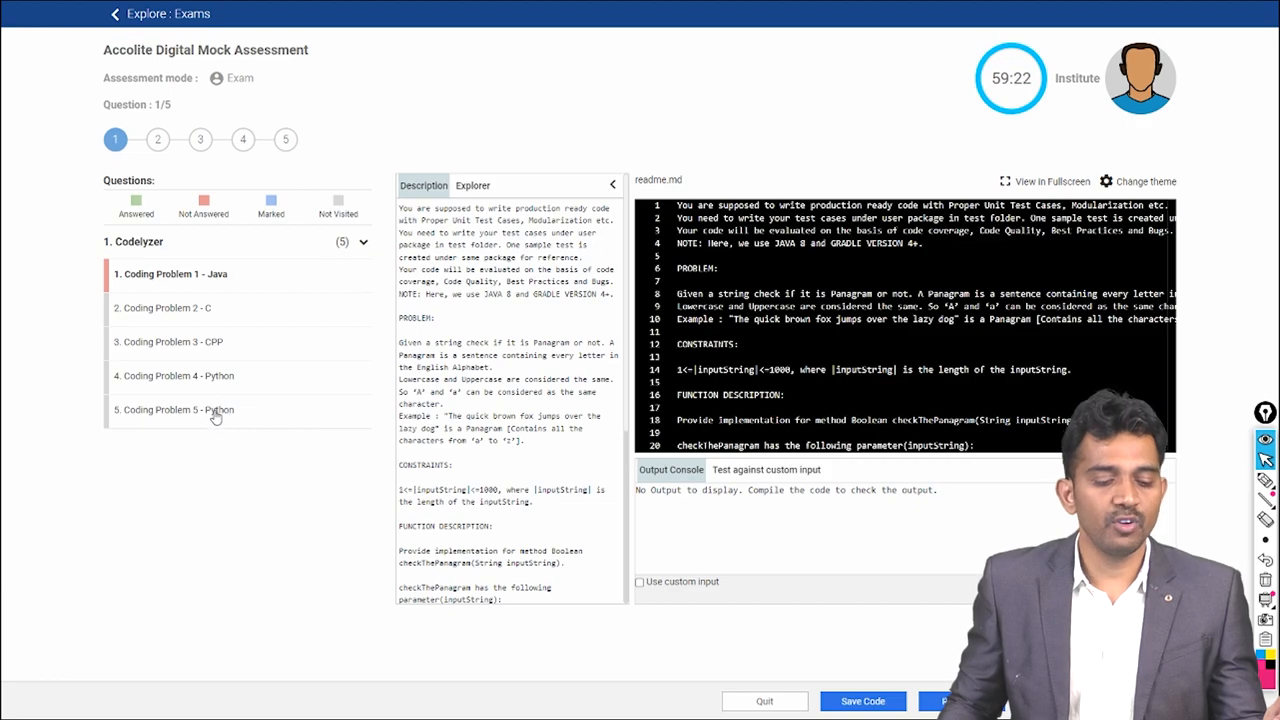
Save current work and switch to Coding Problem 5 - Python
click(174, 409)
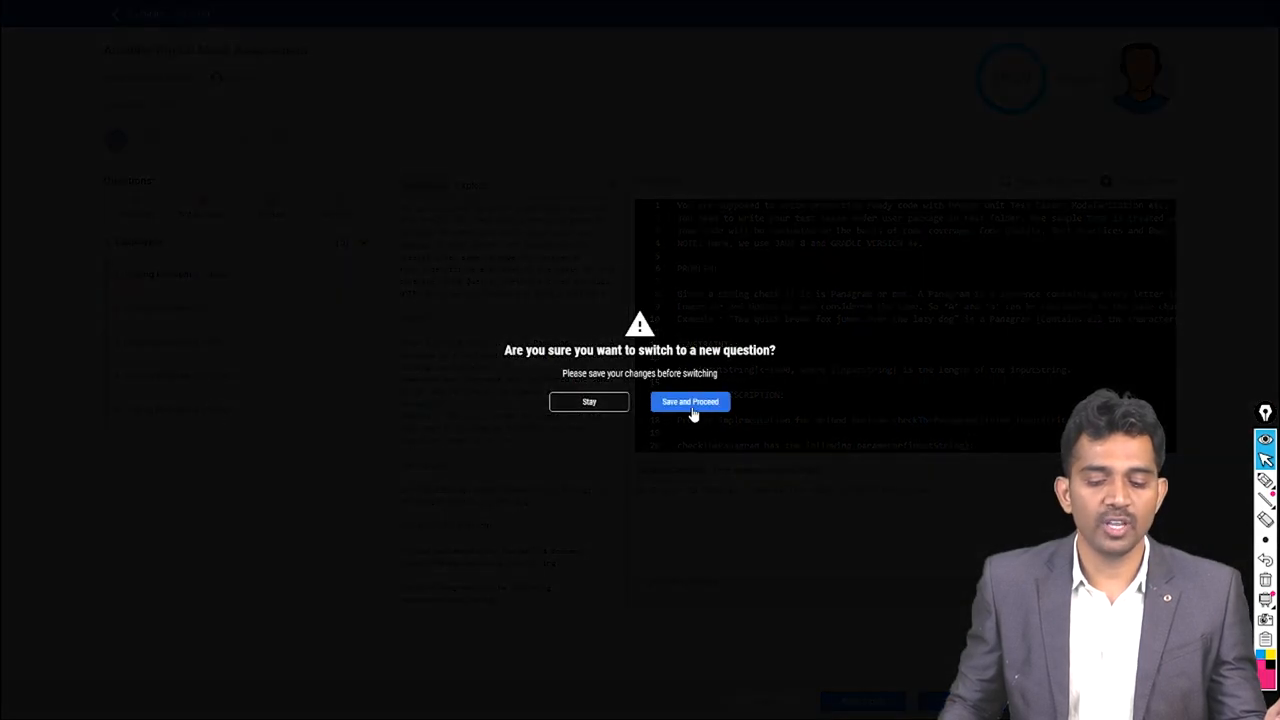
click(690, 401)
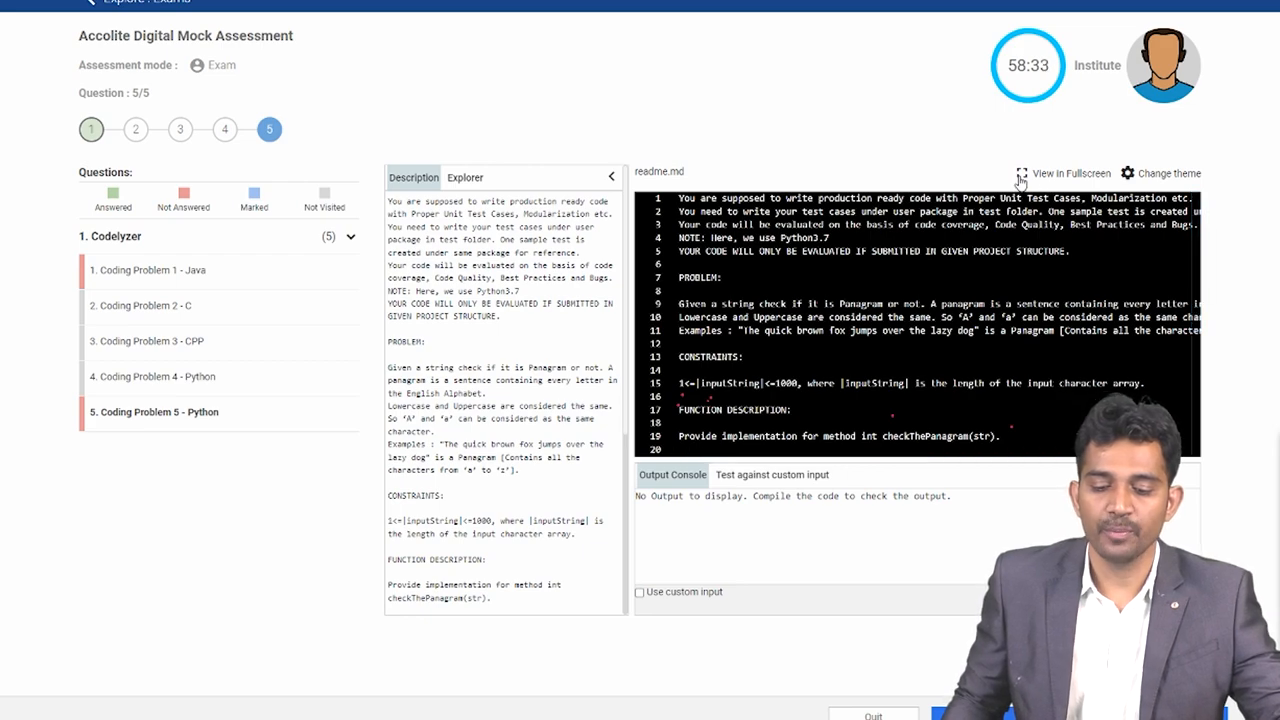
Show Problem 5 fullscreen and scroll through the pangram readme.md
click(1065, 173)
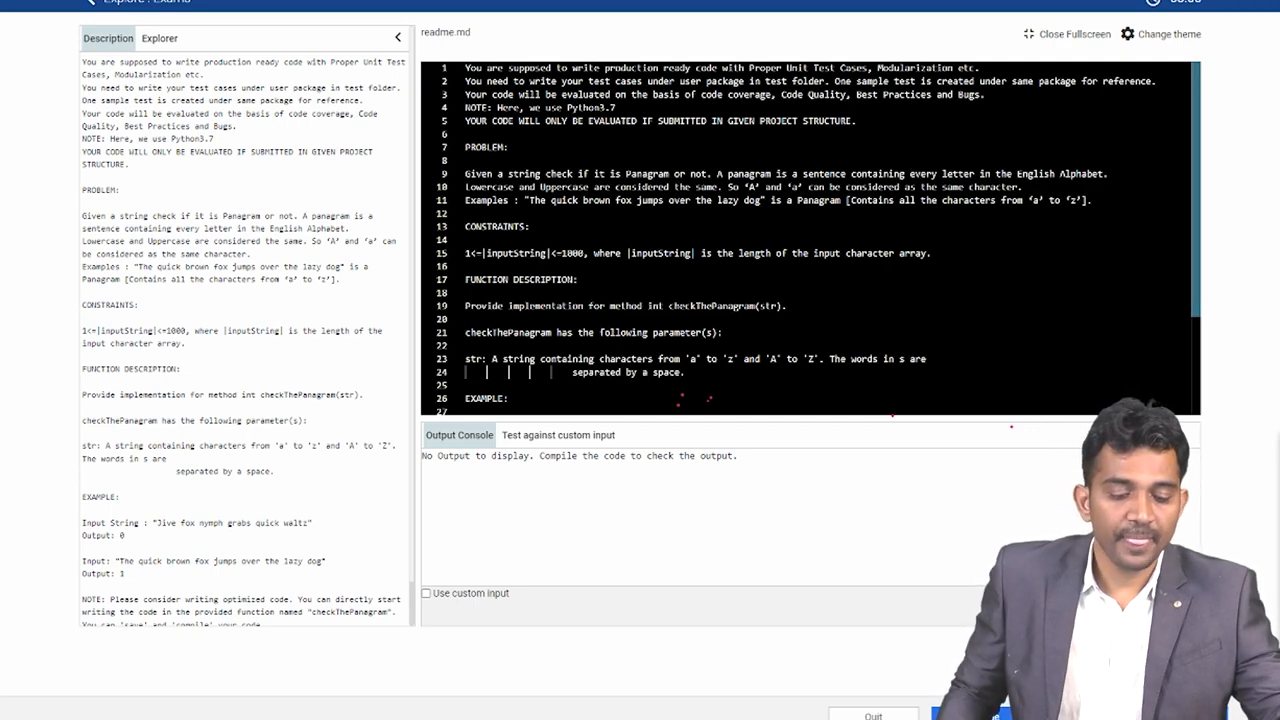
scroll(down, 3)
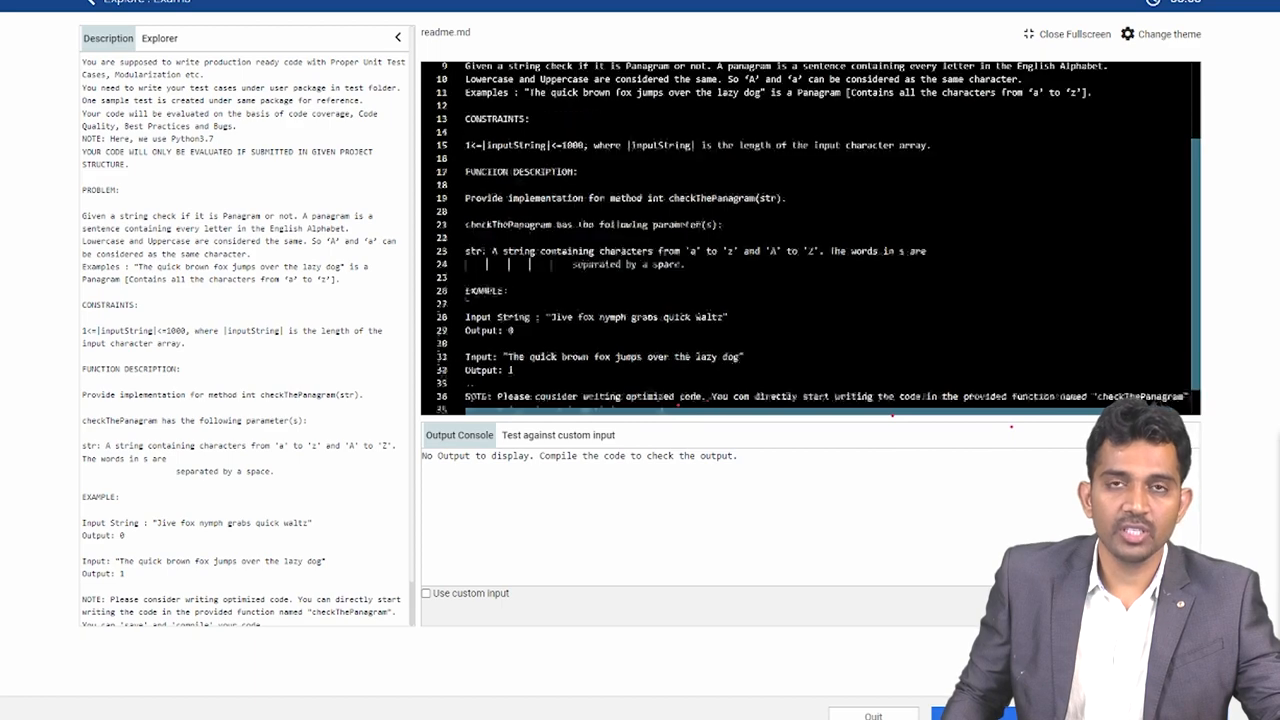
scroll(up, 3)
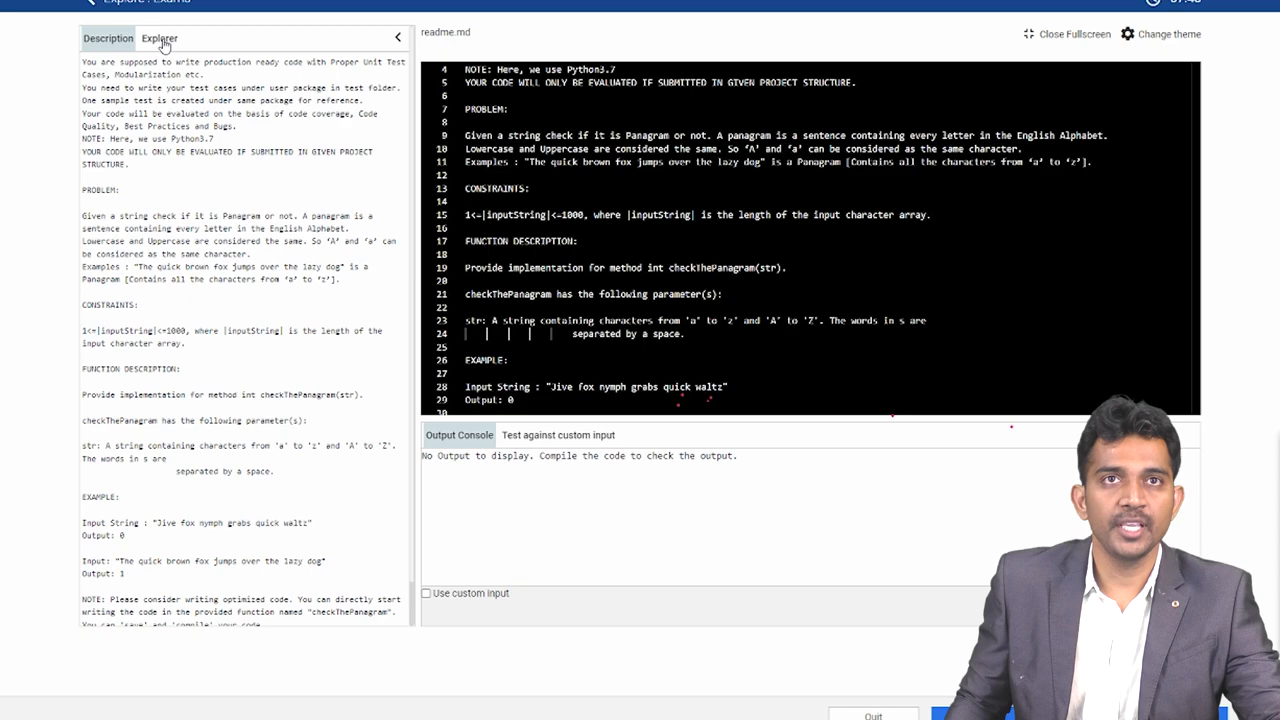
mouse_move(182, 47)
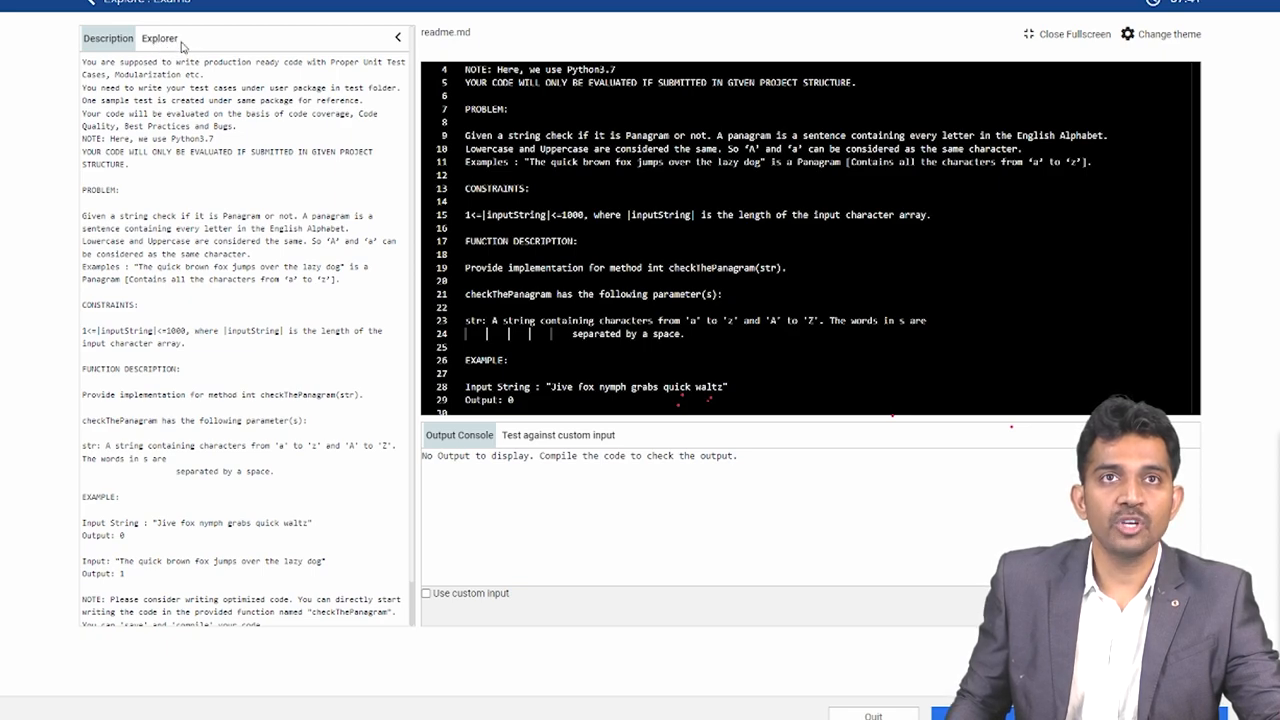
Open src/panagram_check.py from the Explorer tree
click(159, 38)
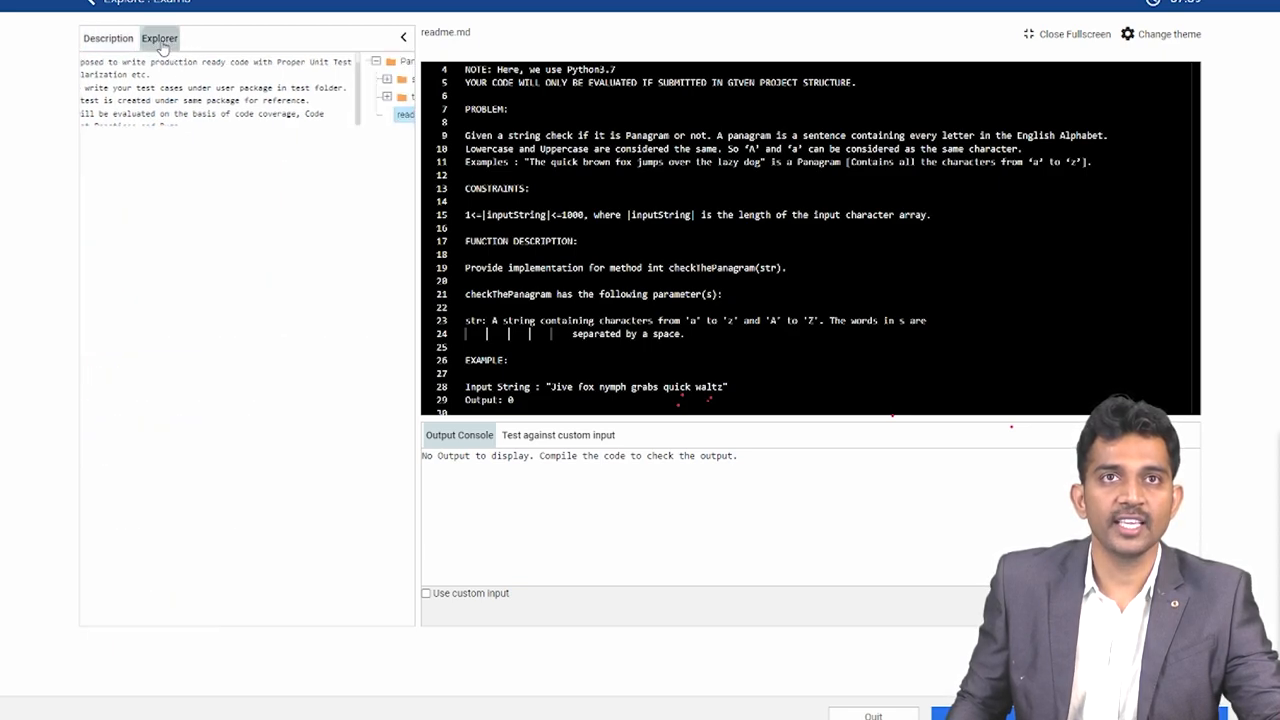
click(159, 38)
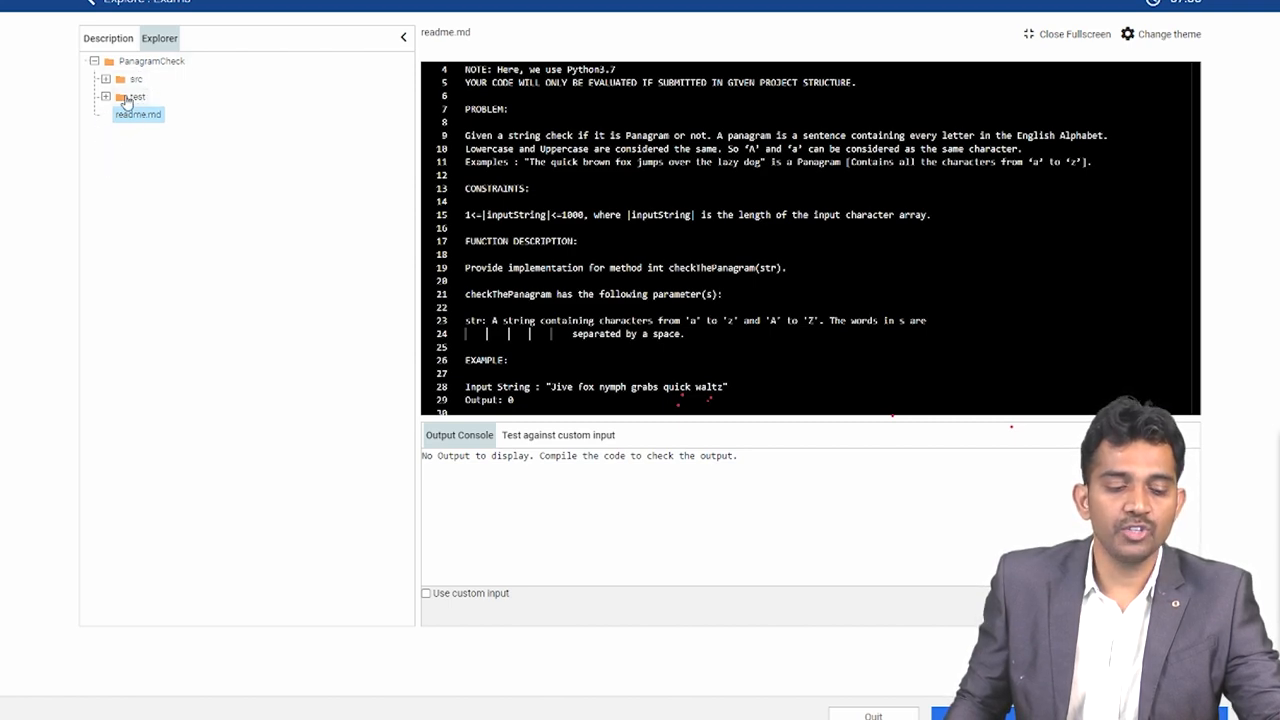
click(135, 78)
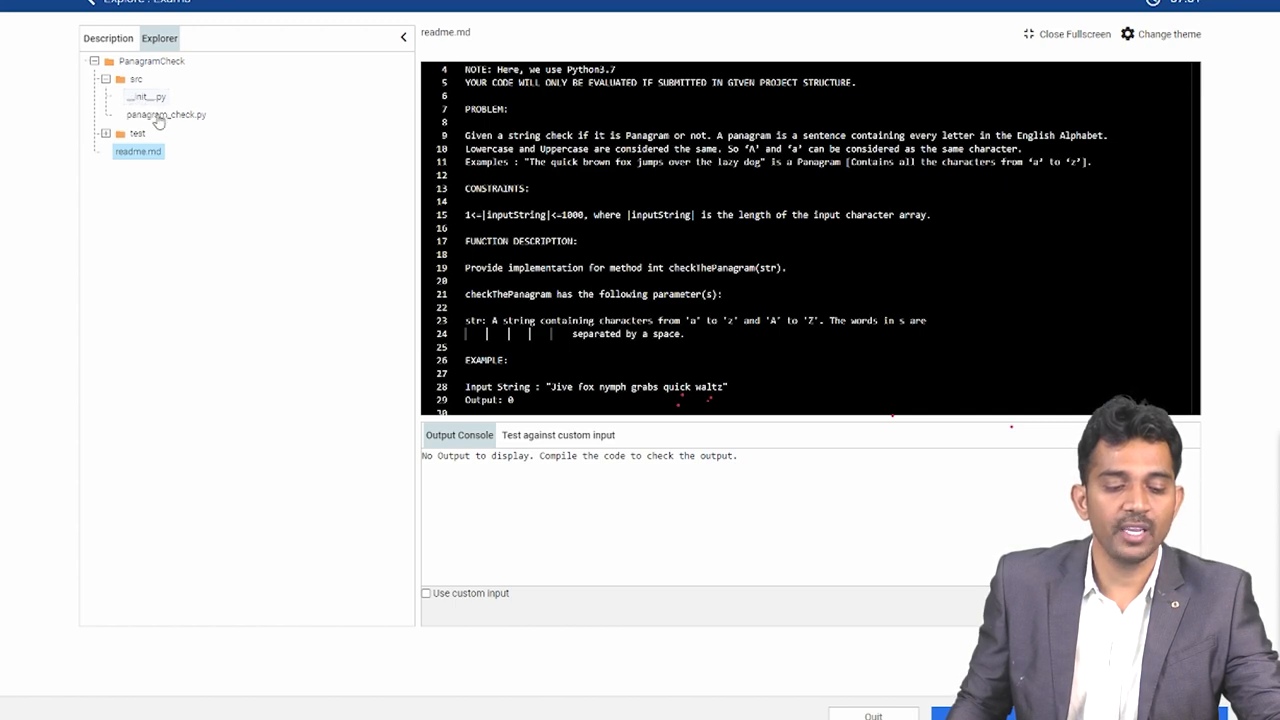
mouse_move(180, 127)
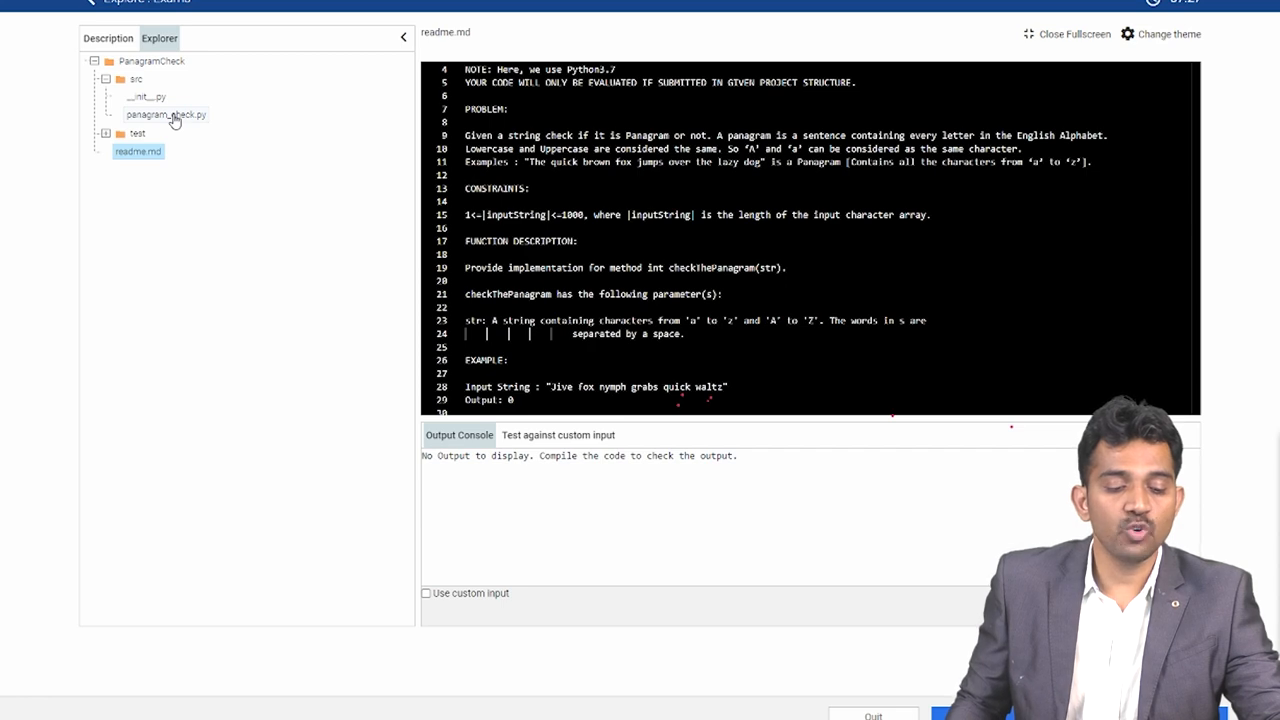
click(164, 114)
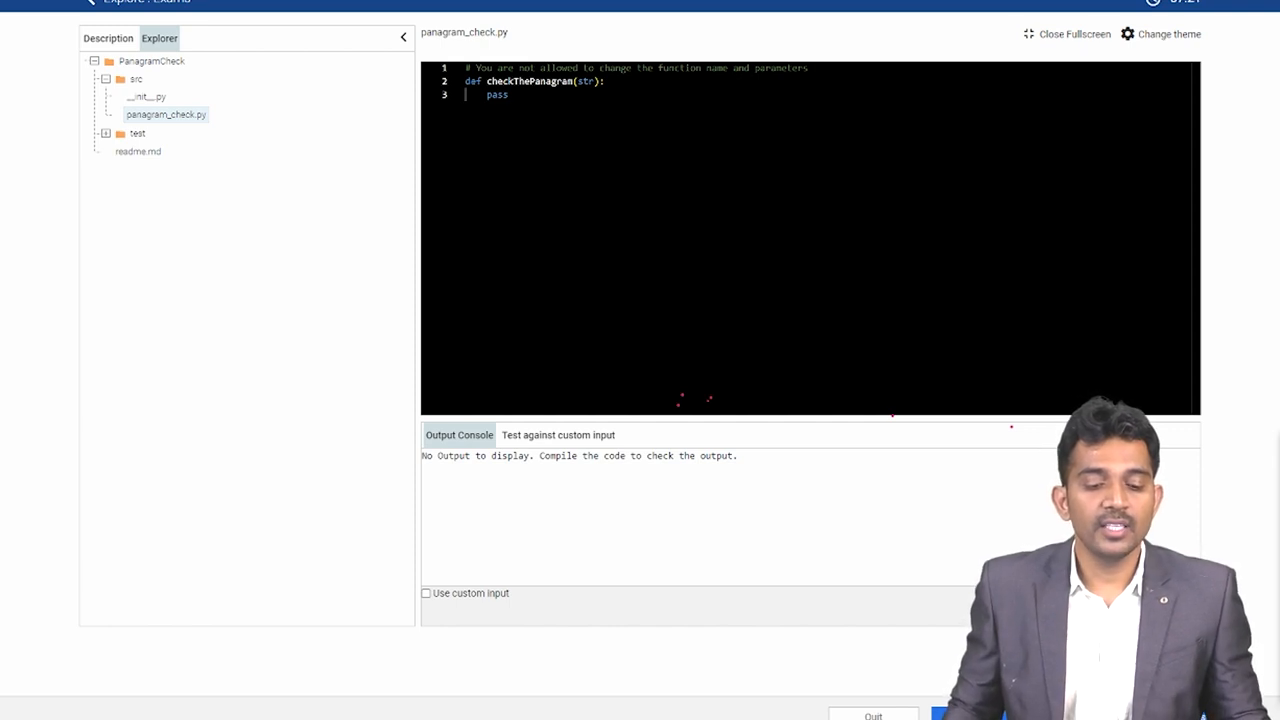
Replace the pass placeholder with D={} and a 'for i in str:' loop header
double_click(496, 94)
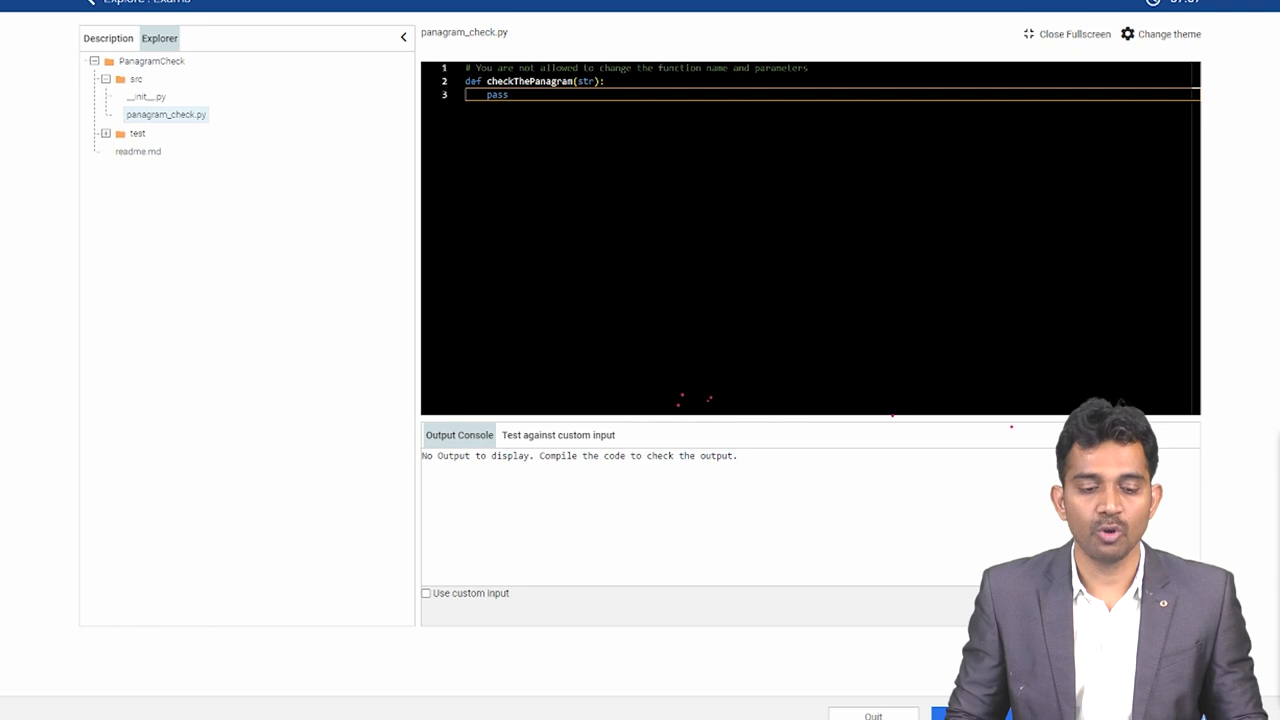
key(Backspace)
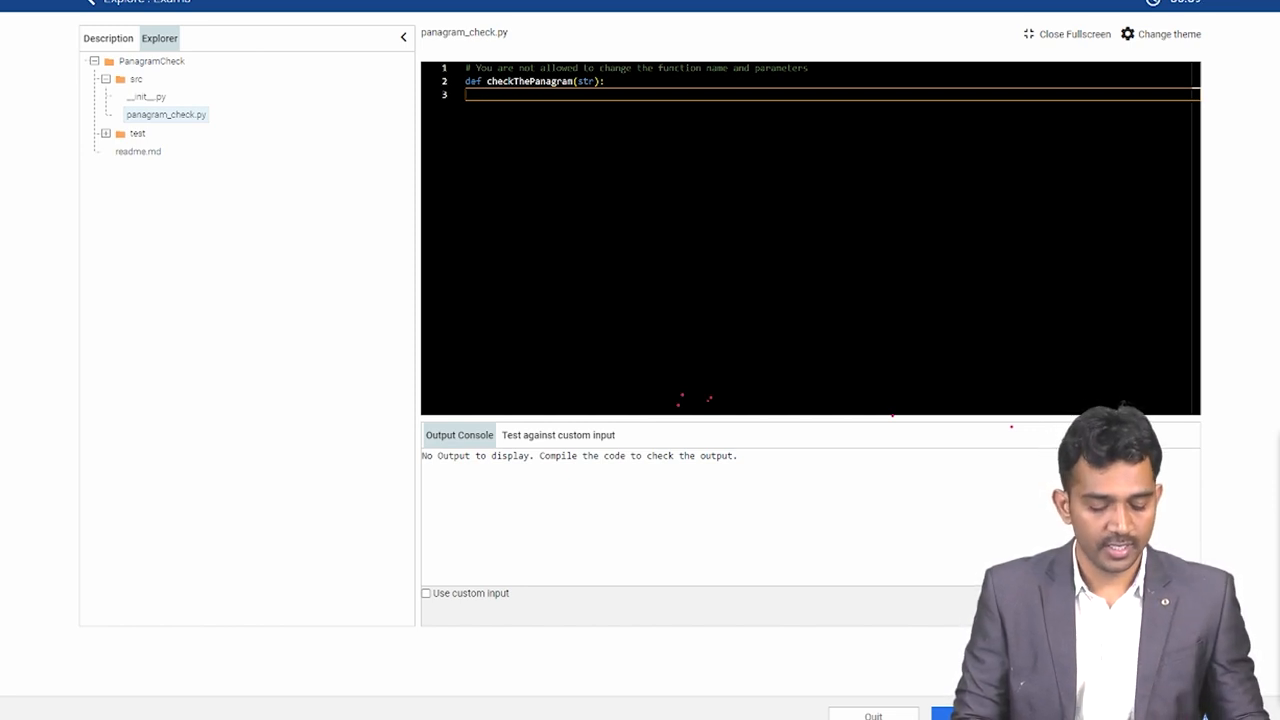
text(D={})
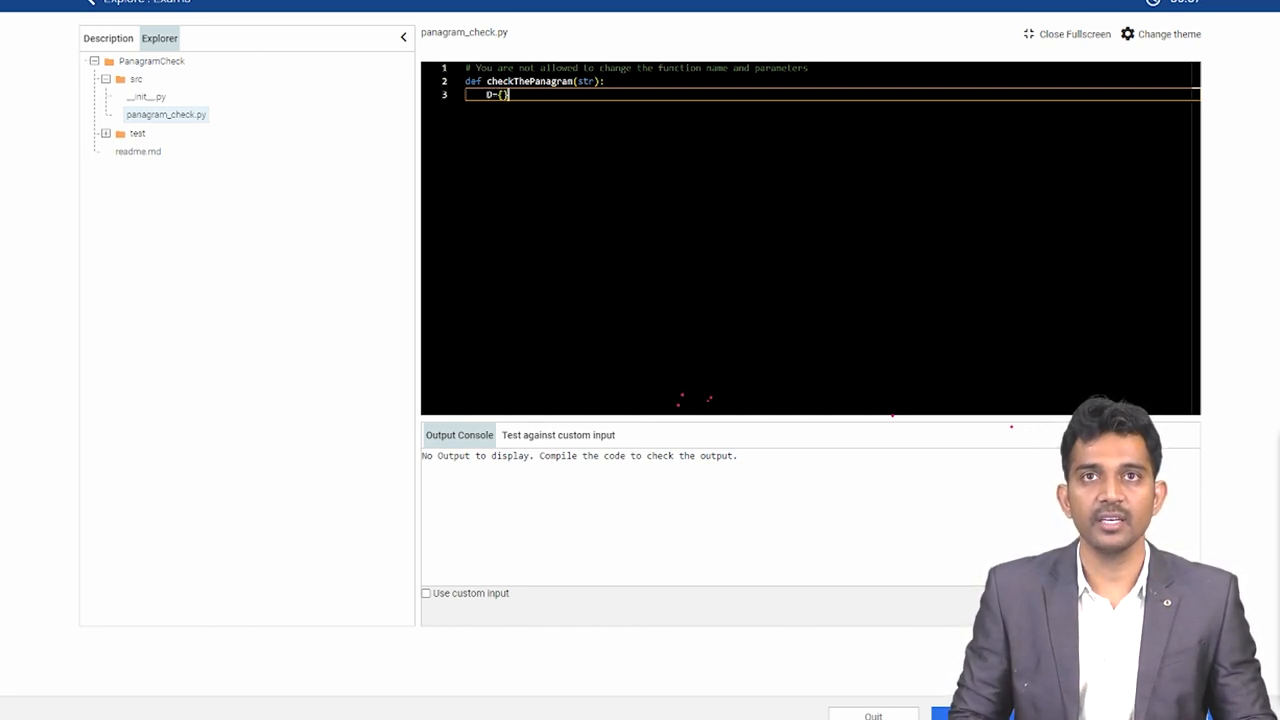
key(Return)
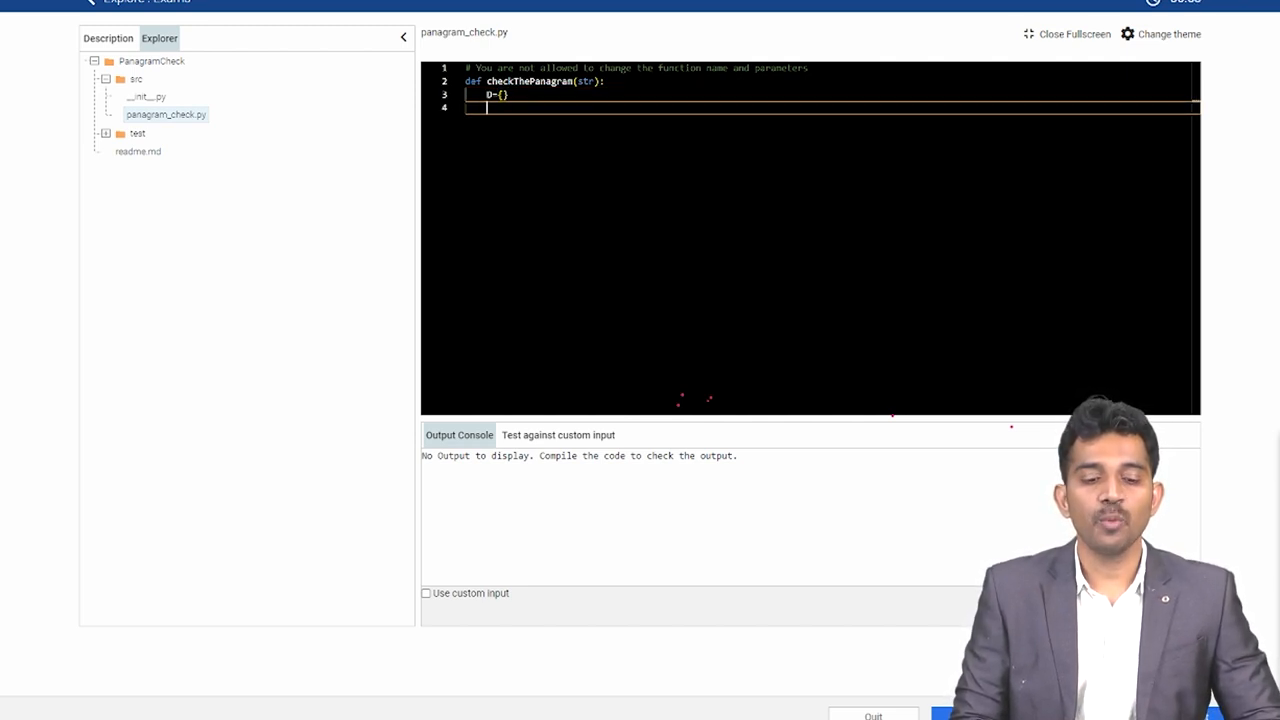
text(for)
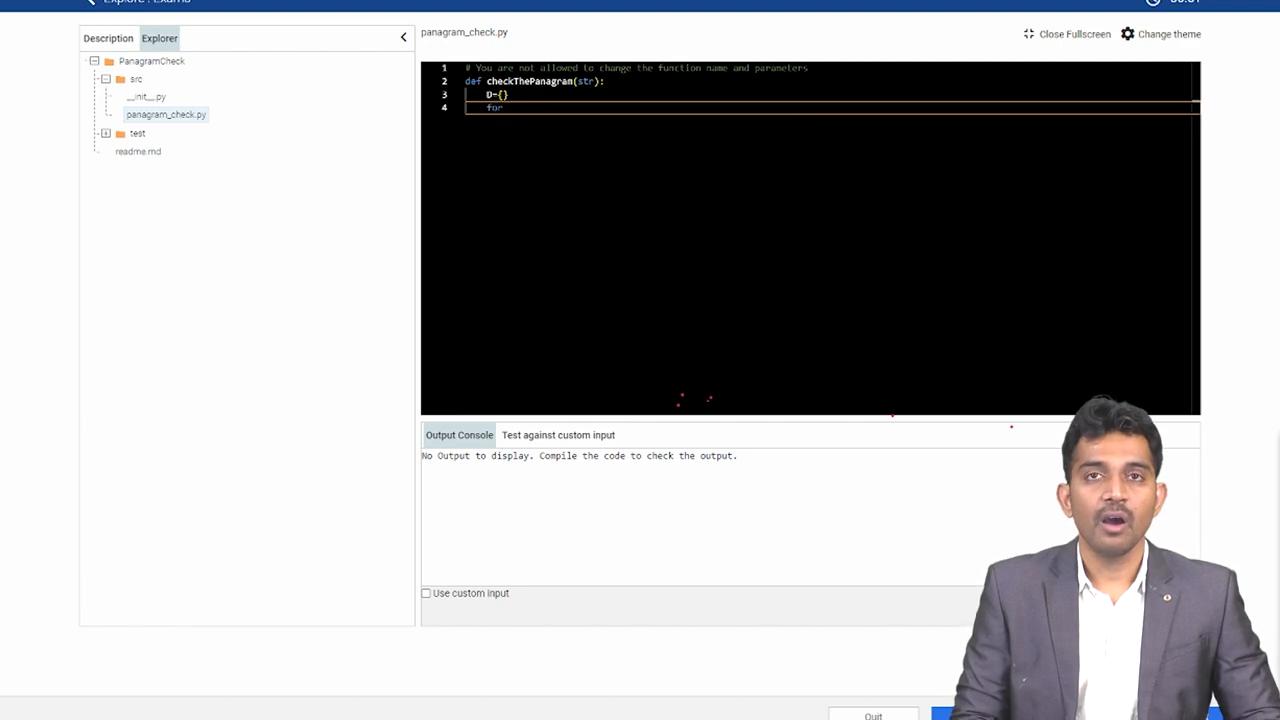
text(i in s)
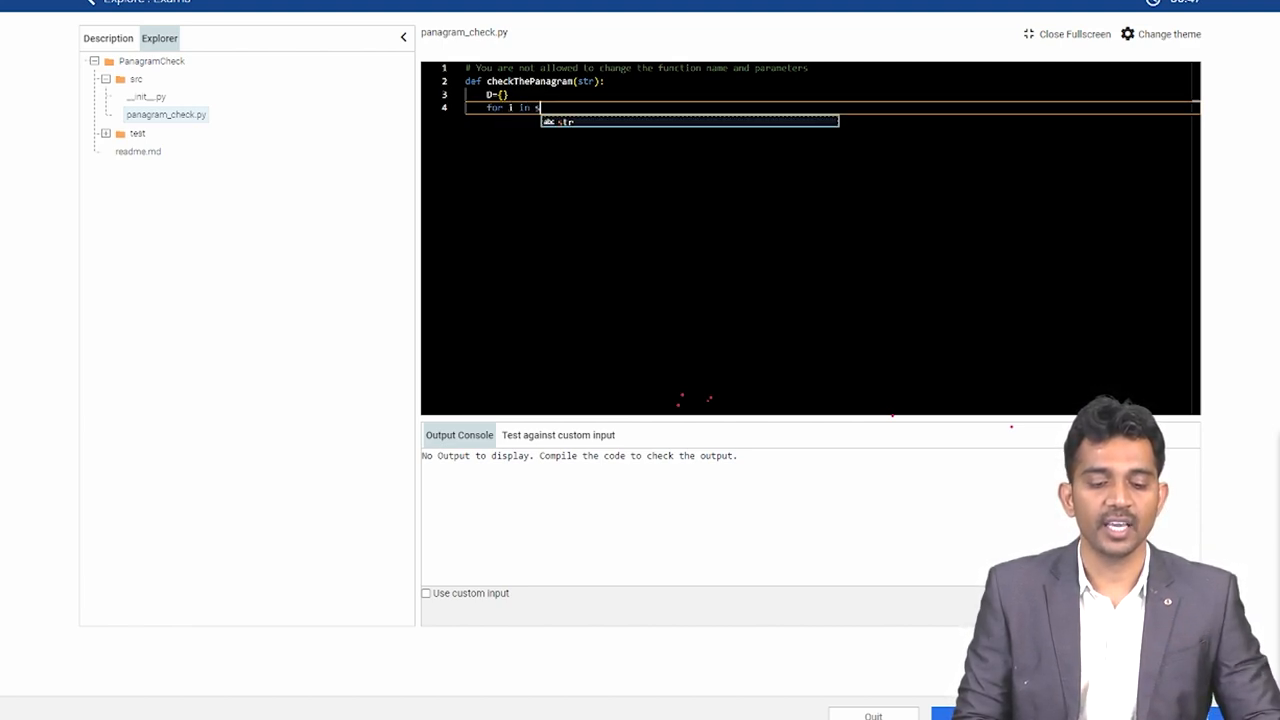
text(tr:)
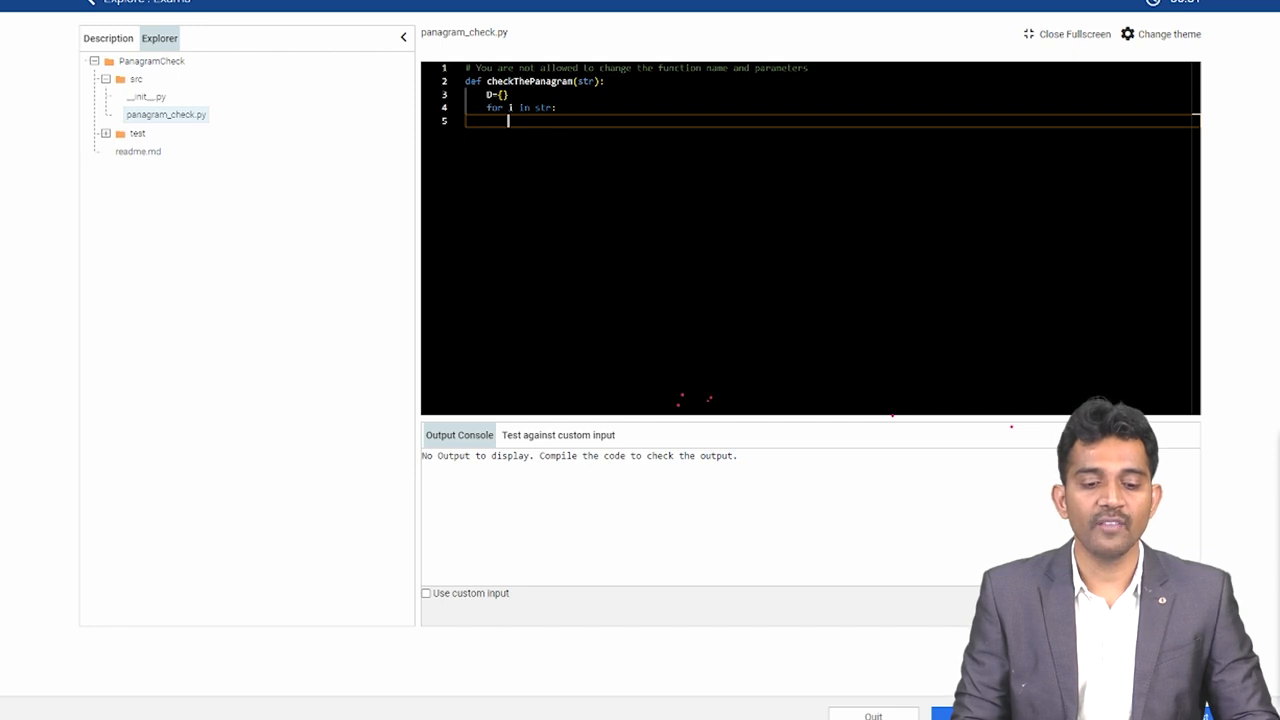
Add 'if i==" ": continue' to skip spaces, and begin the k=ord line
text(ir)
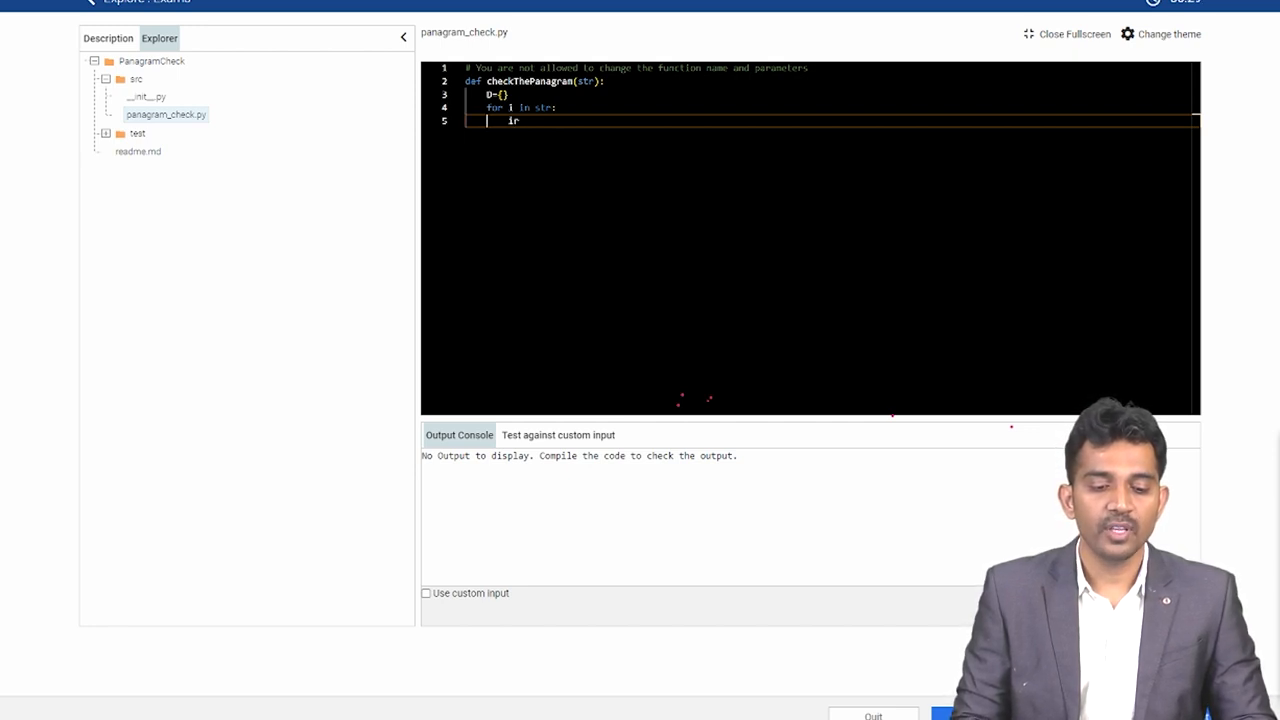
text(f)
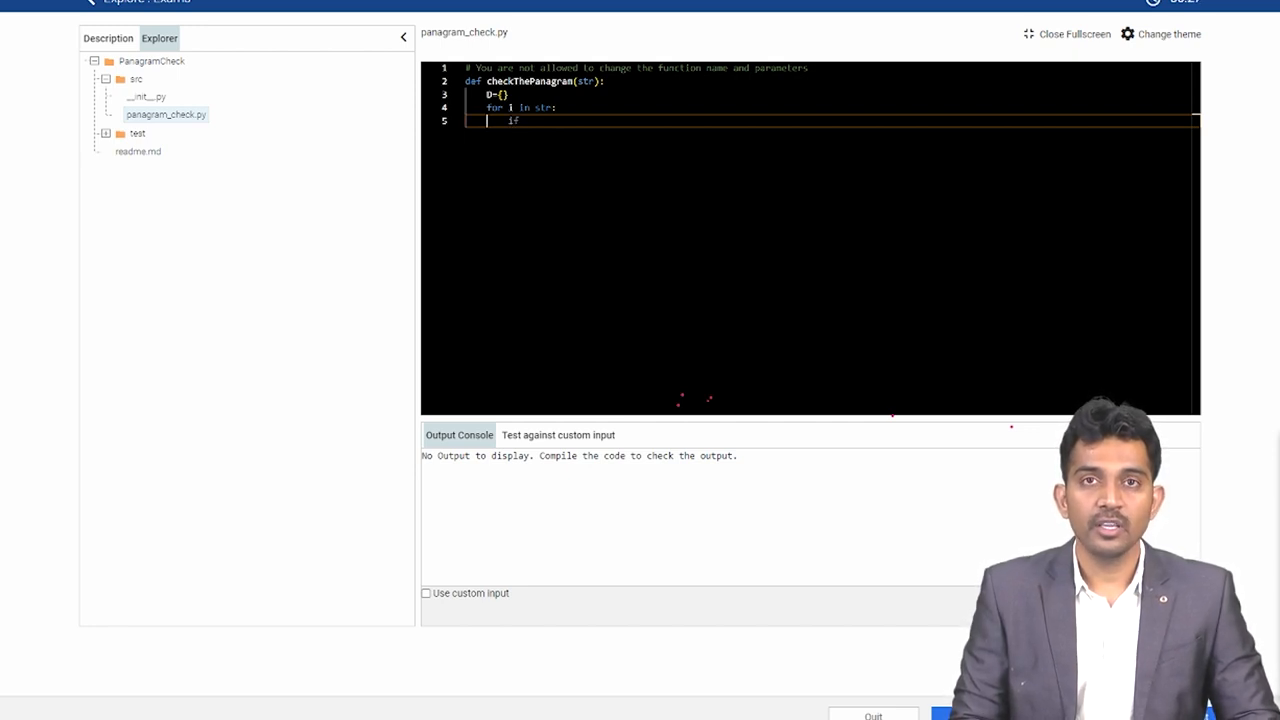
text(==" ":)
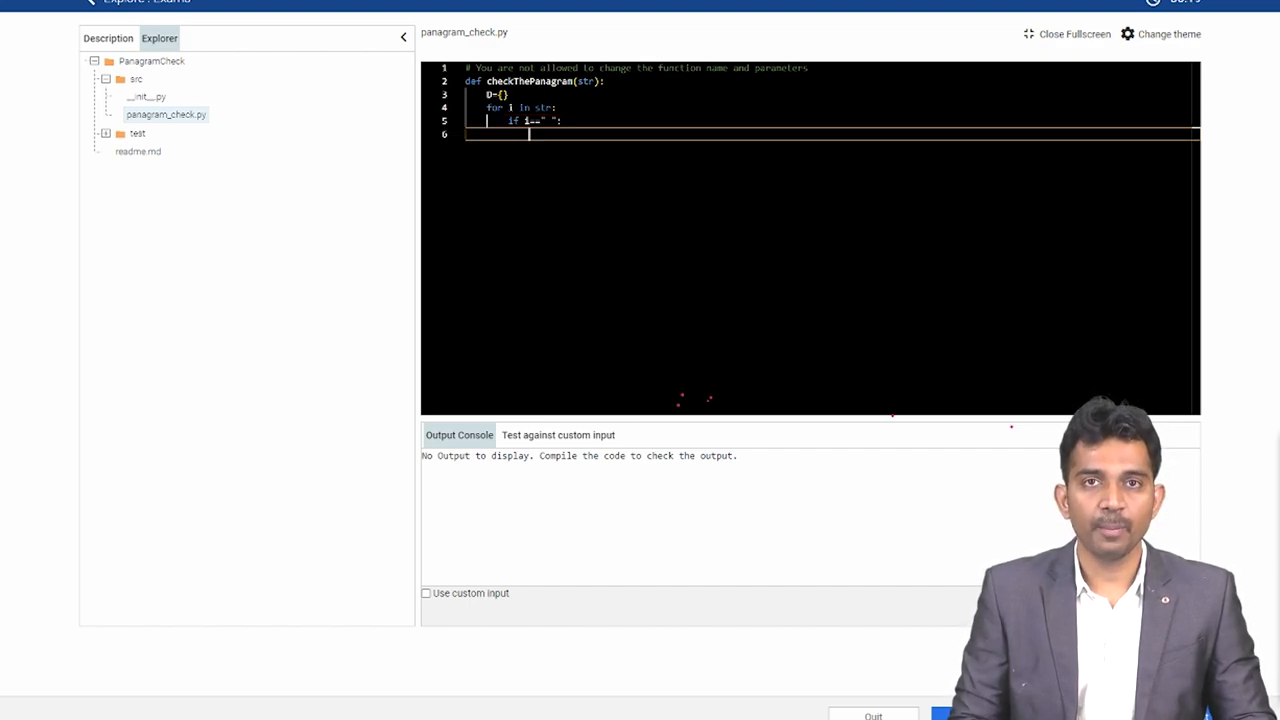
text(conti)
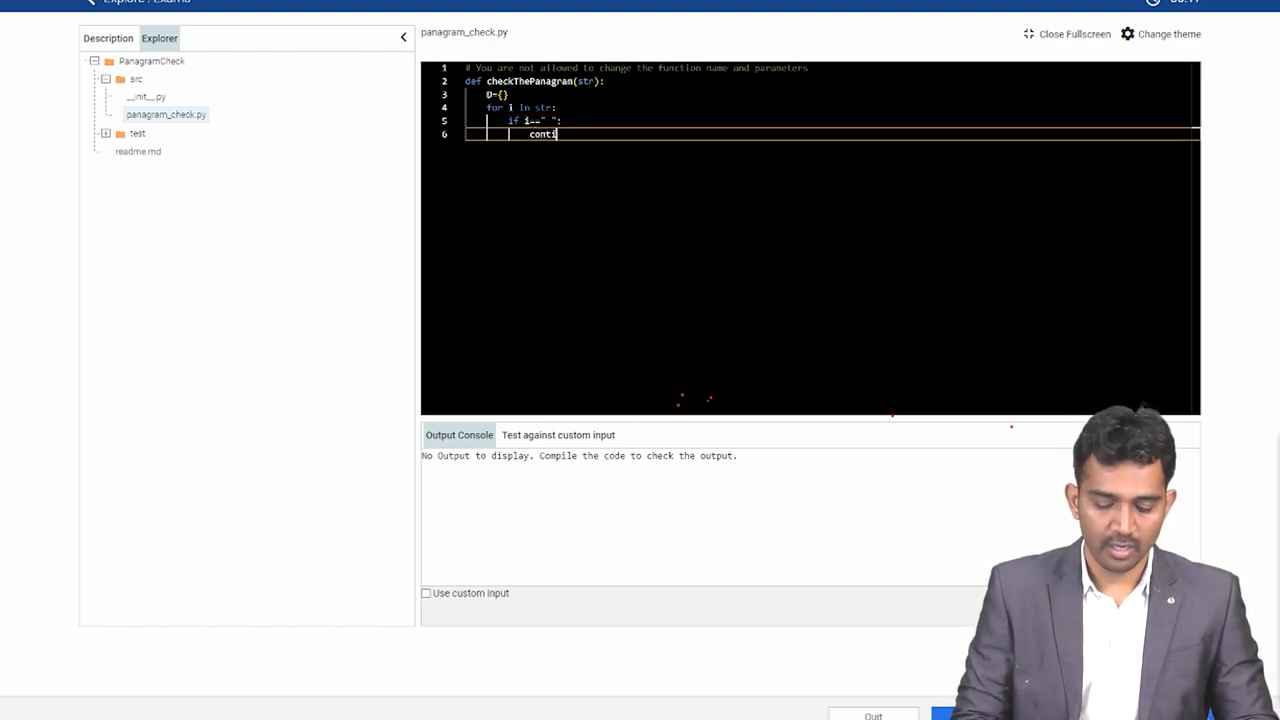
text(nue)
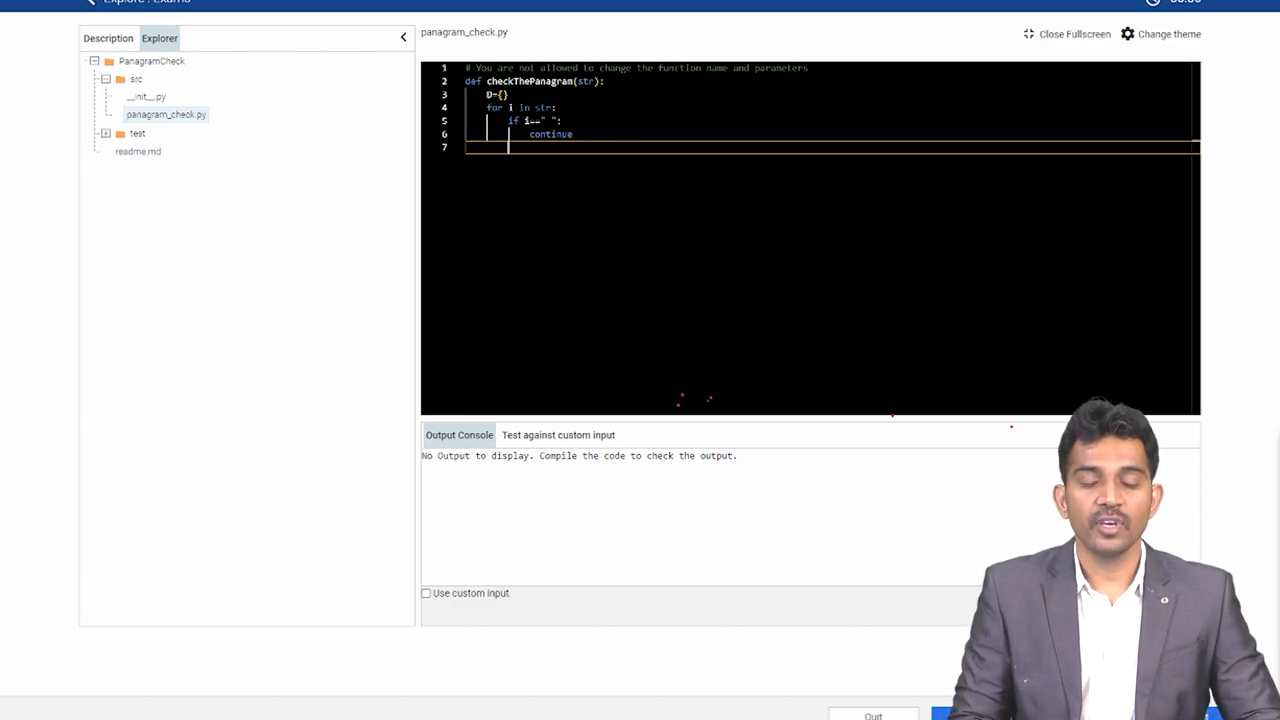
text(k=)
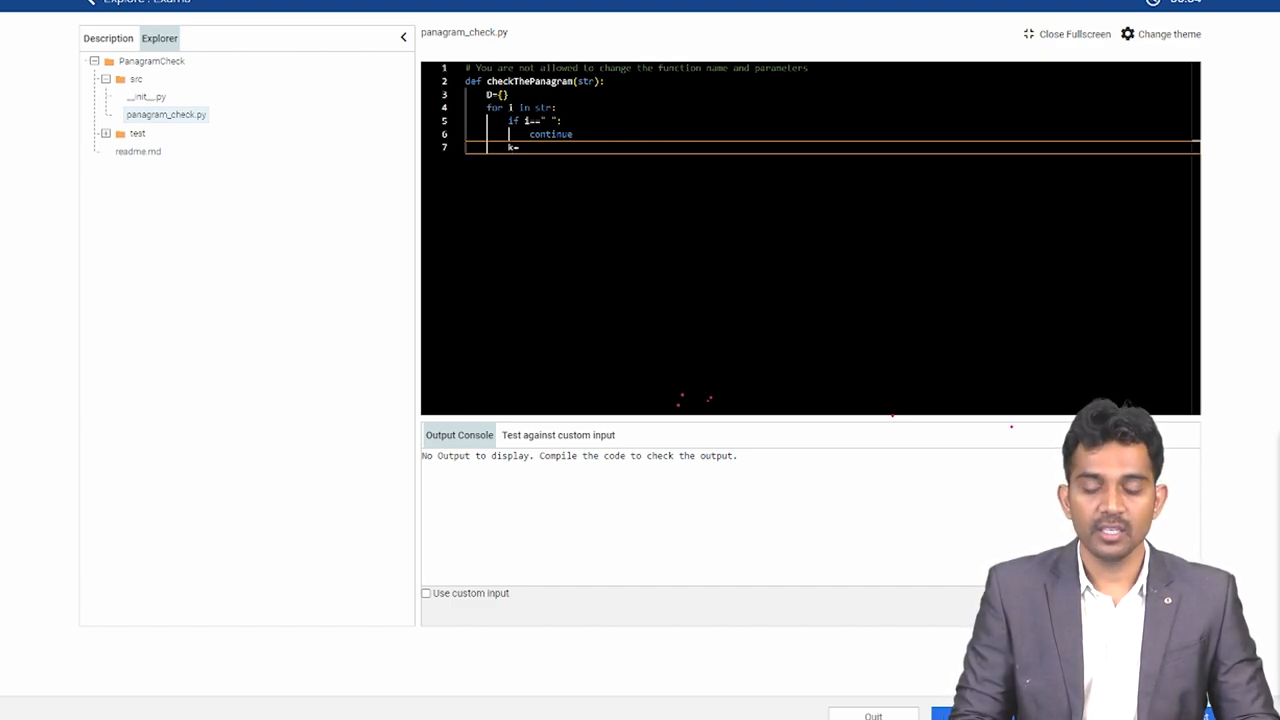
text(ord)
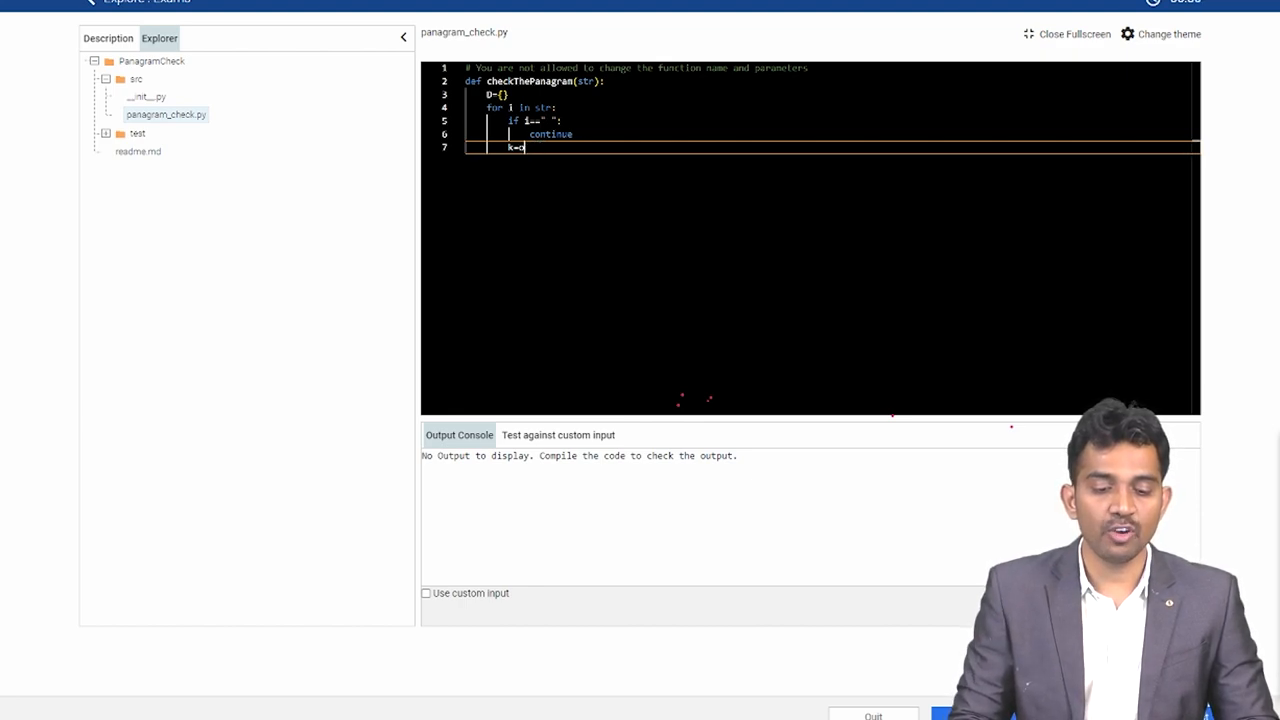
Set k=ord(i), add 32 when 65<=k<=91, and store D[k]=1
text(ord(i))
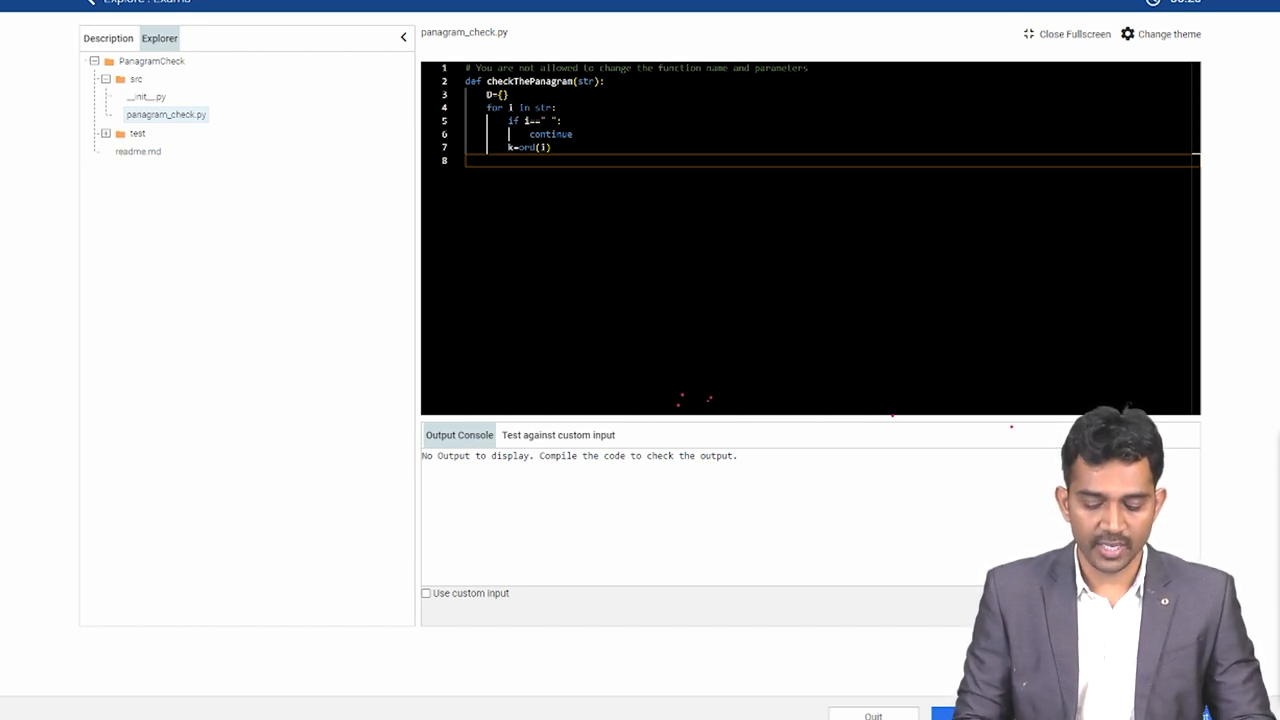
text(if)
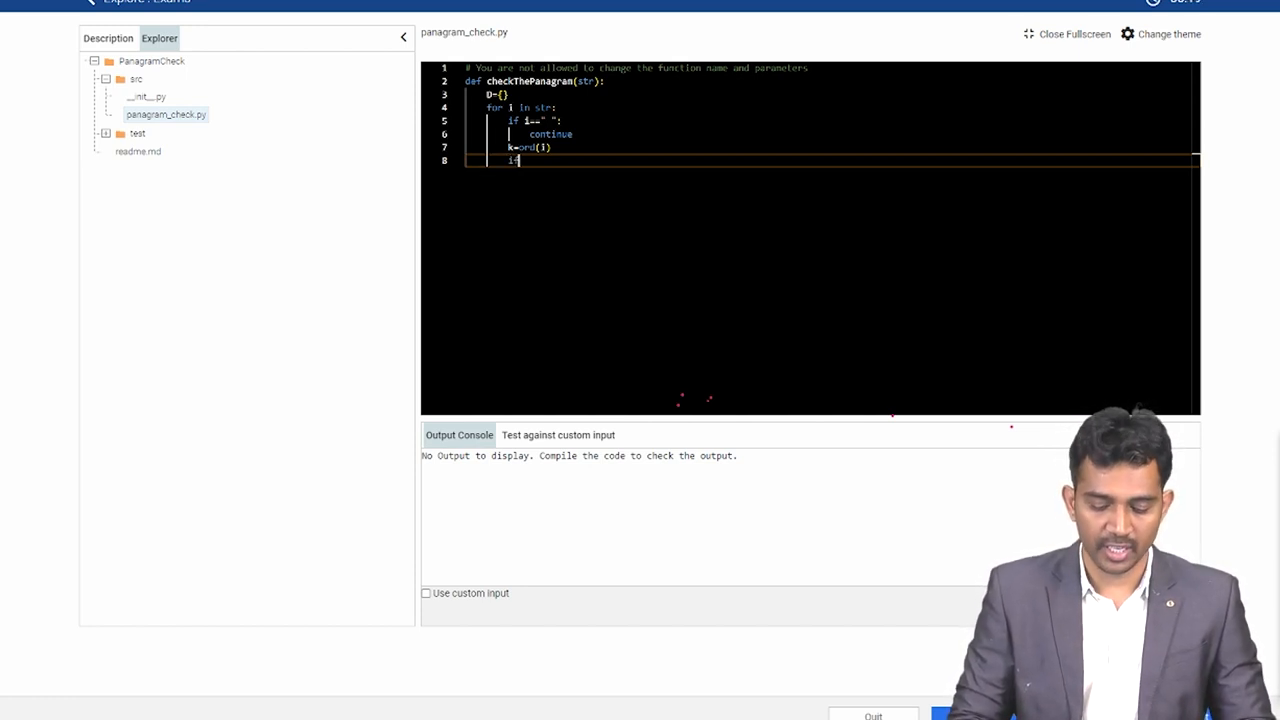
text((k>=))
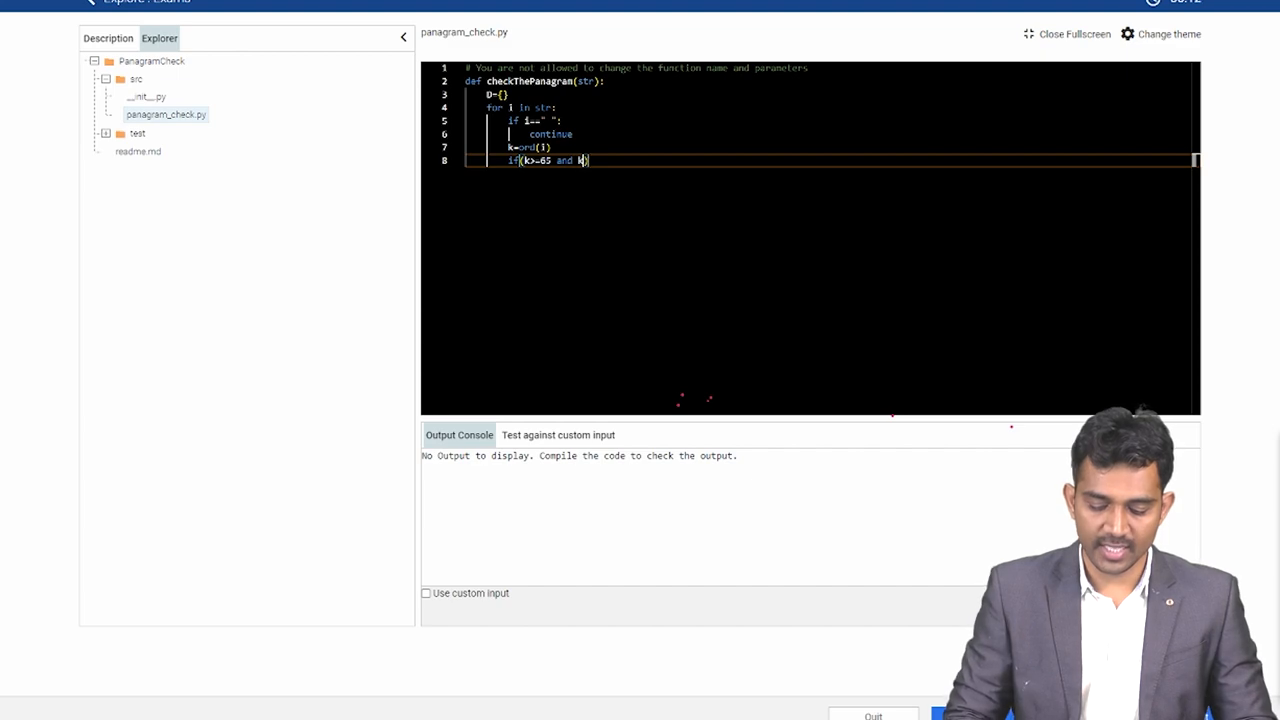
text(<=91)
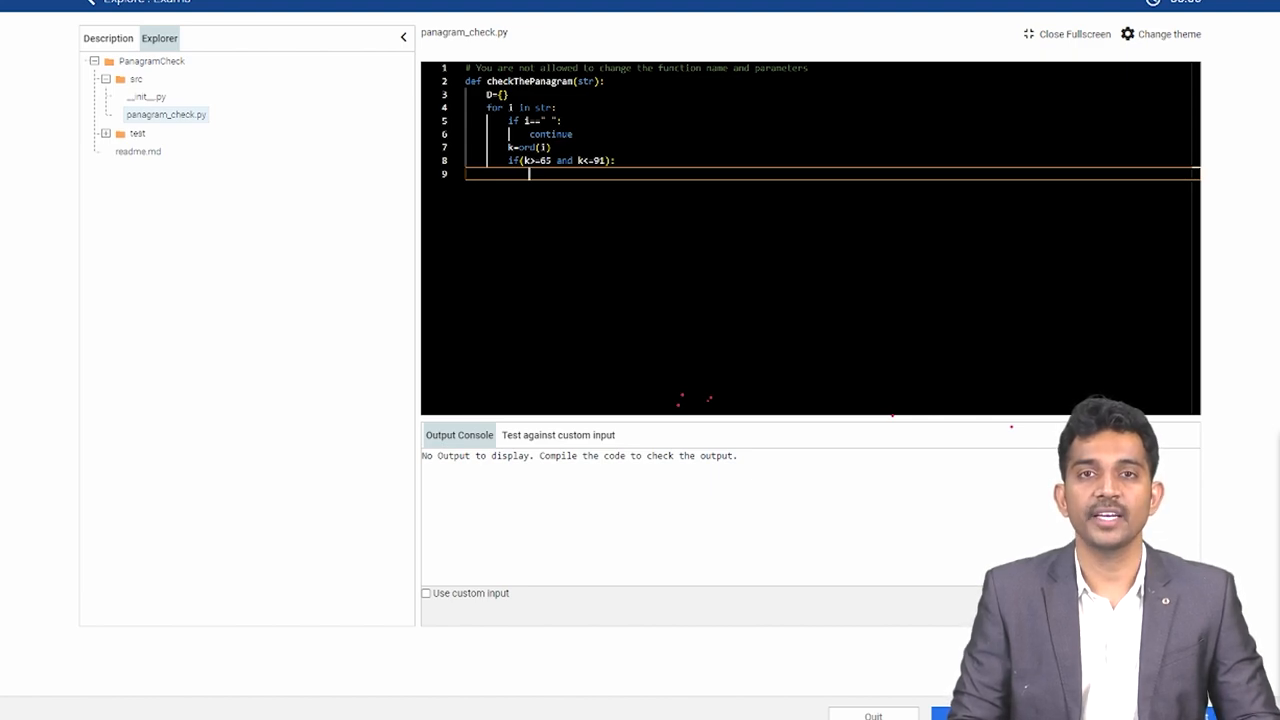
text(k)
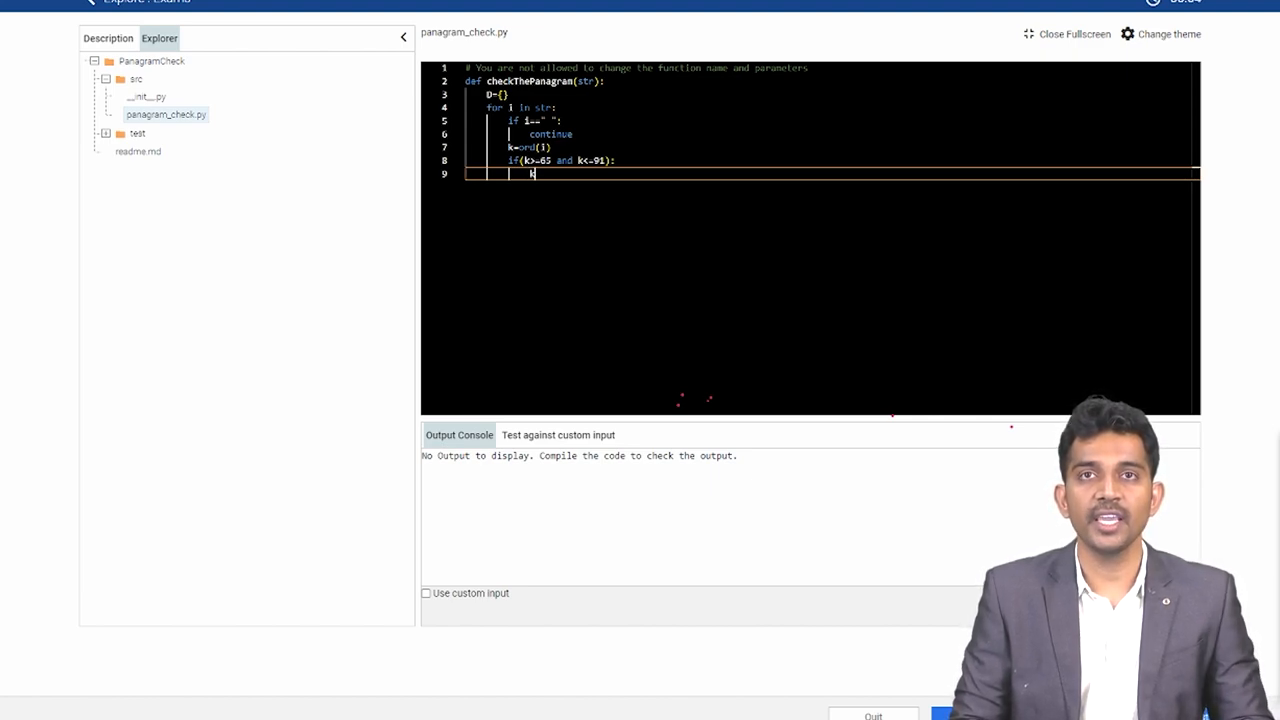
text(k-k)
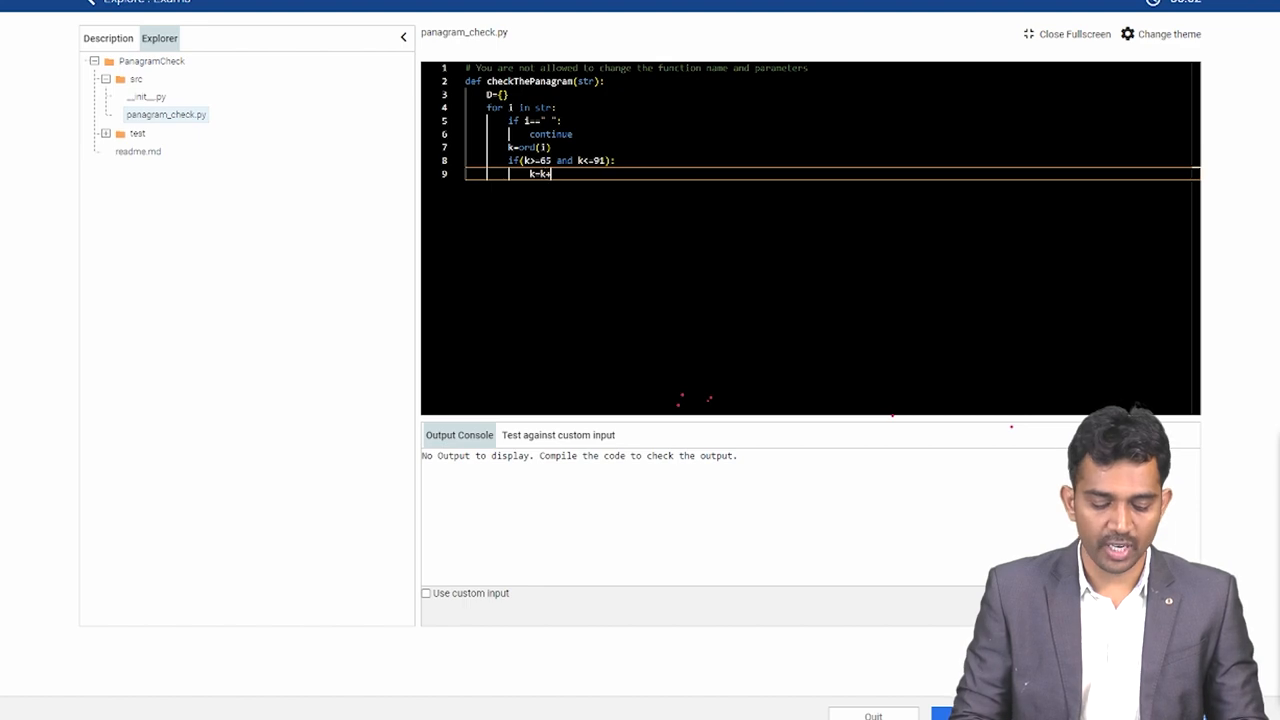
text(+32)
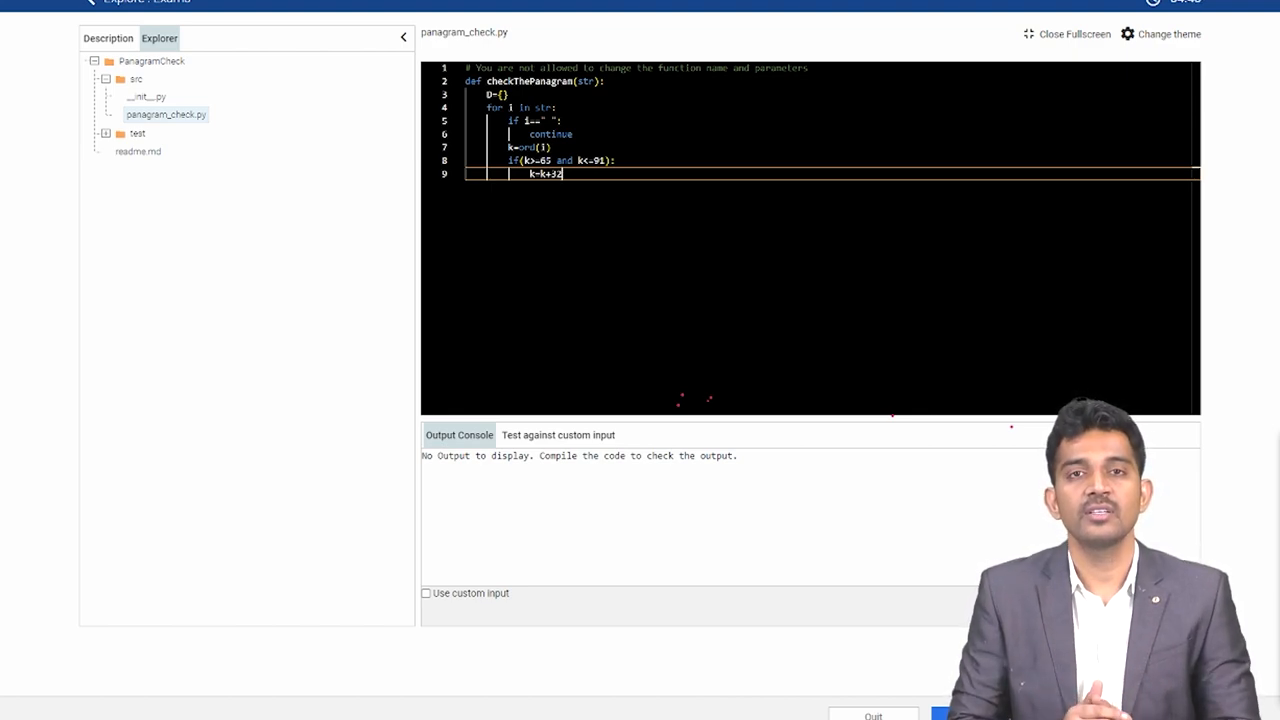
key(Return)
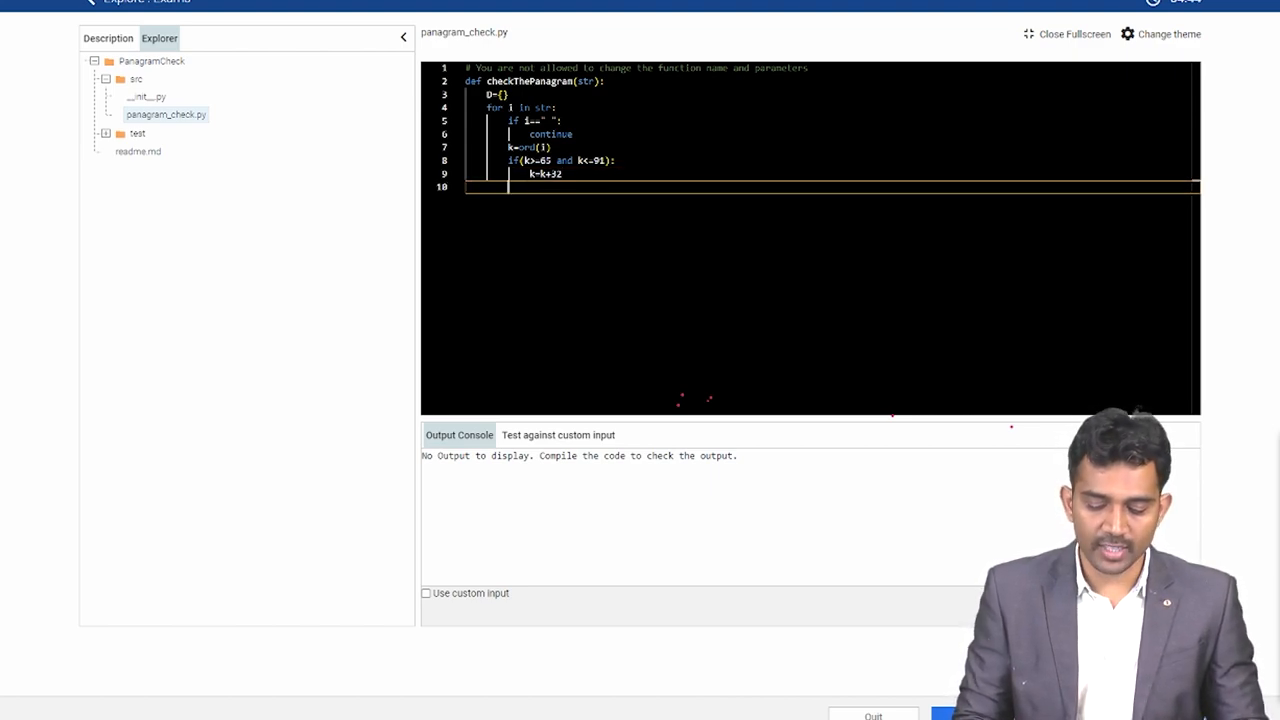
text(D[)
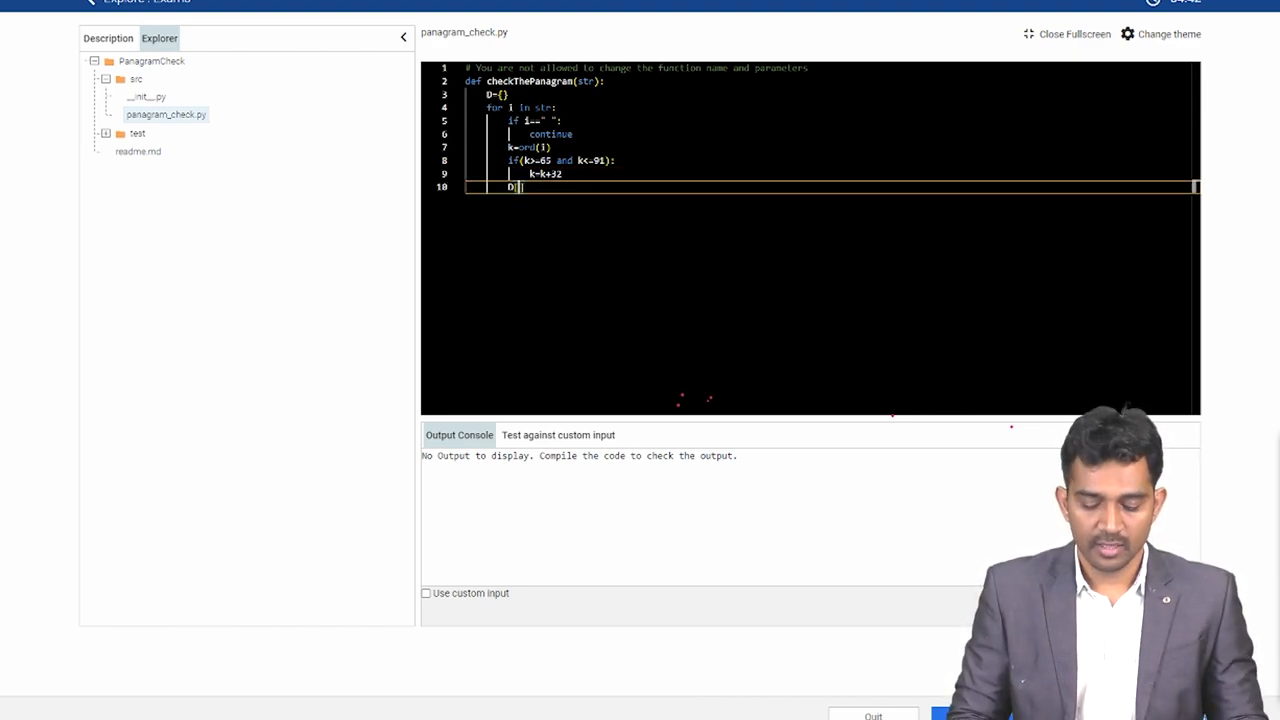
text(k)
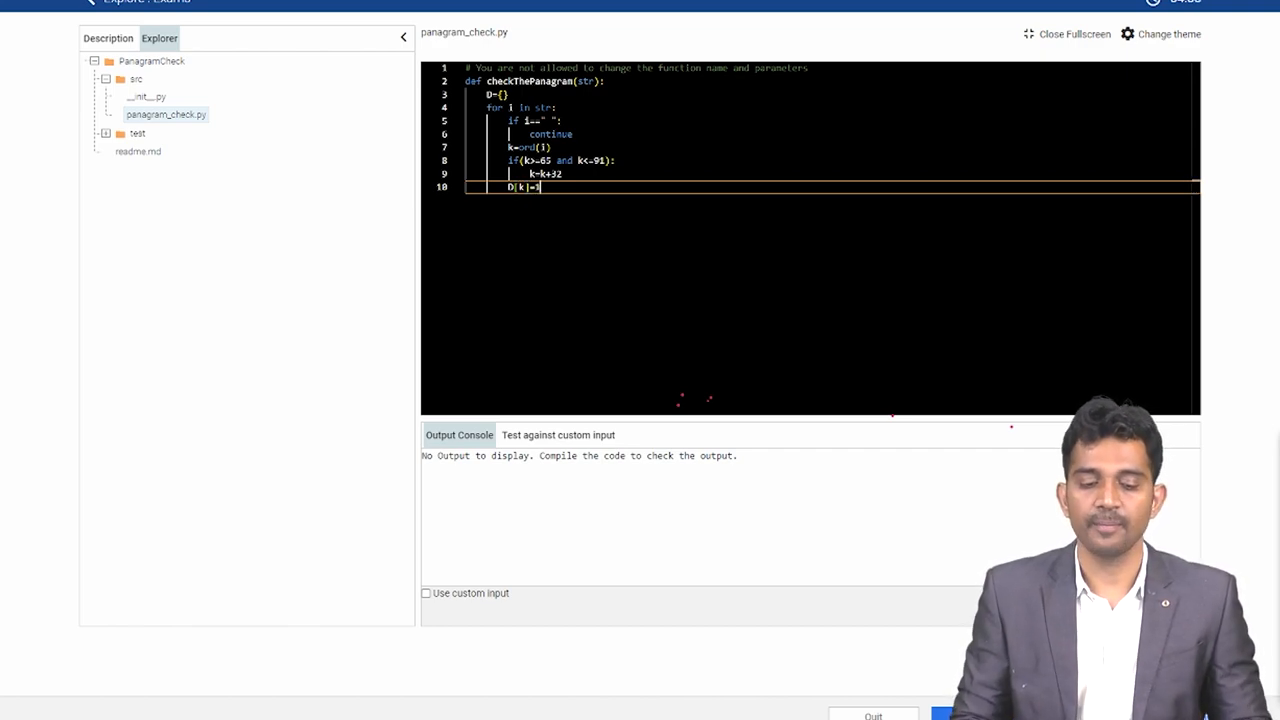
key(Return)
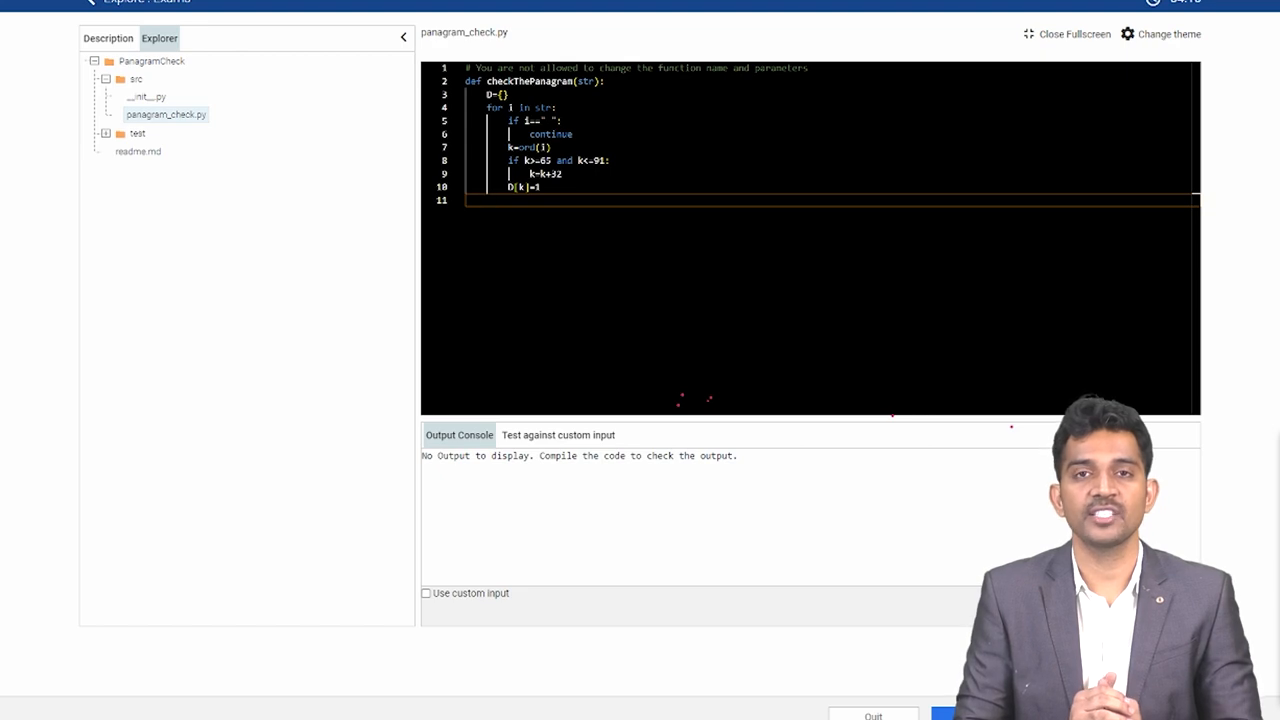
Add 'if len(D)==26: return 1' with 'else: return 0' at the function's end
text(if)
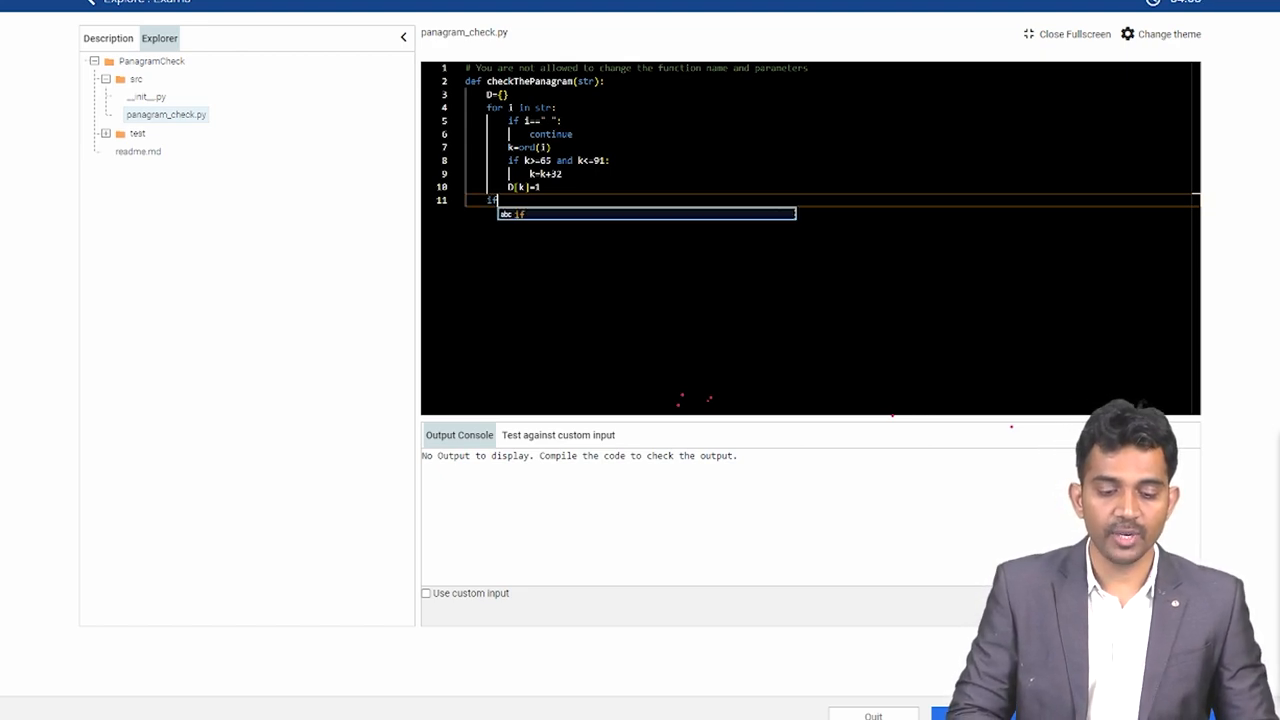
text(len)
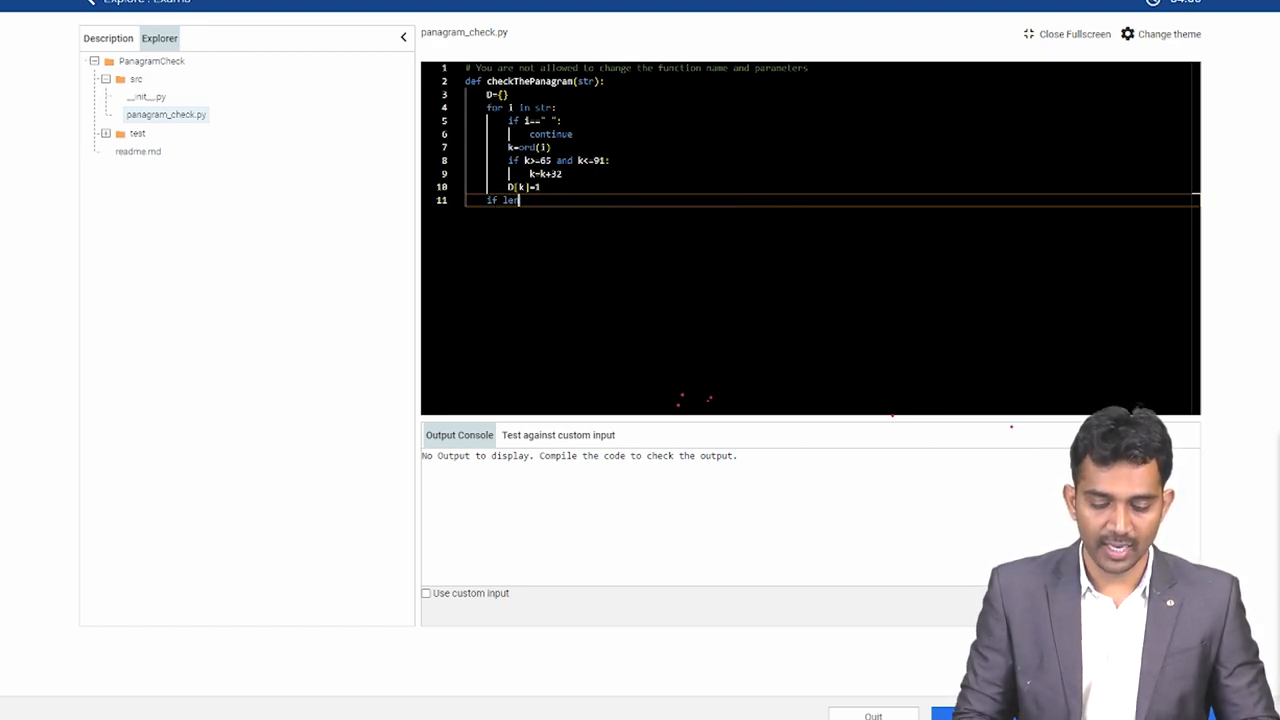
text(())
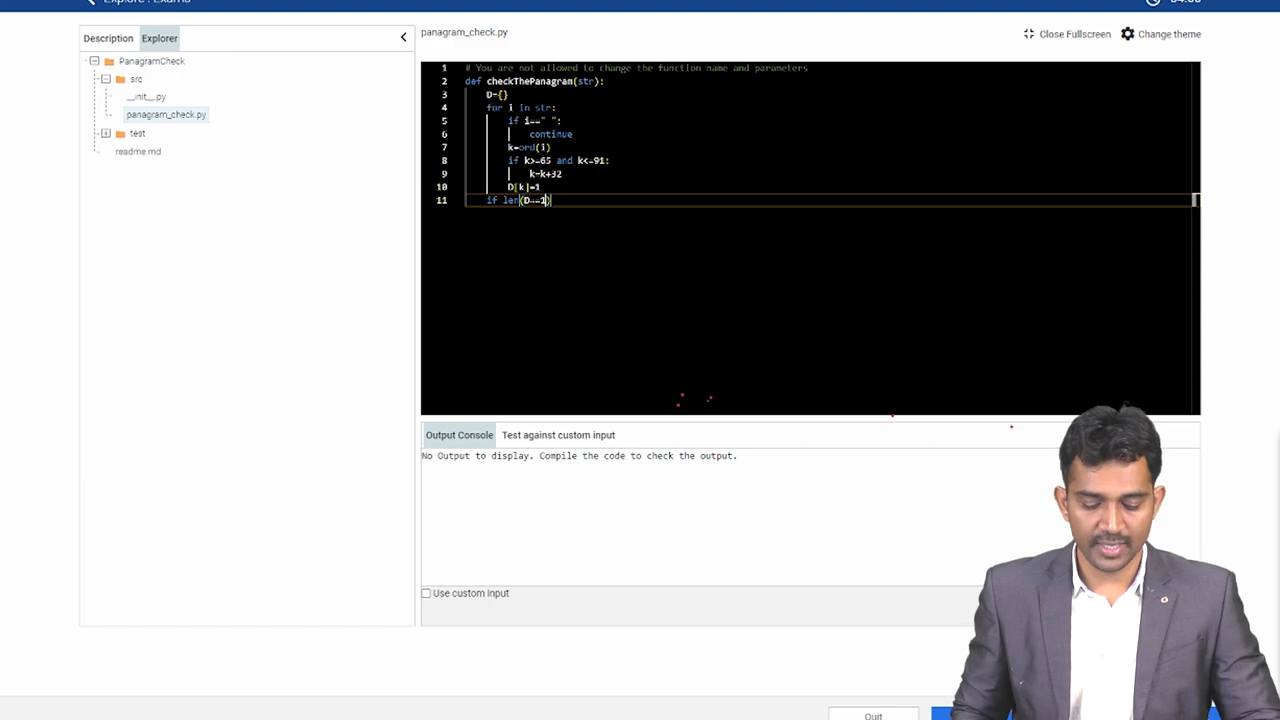
text(6)
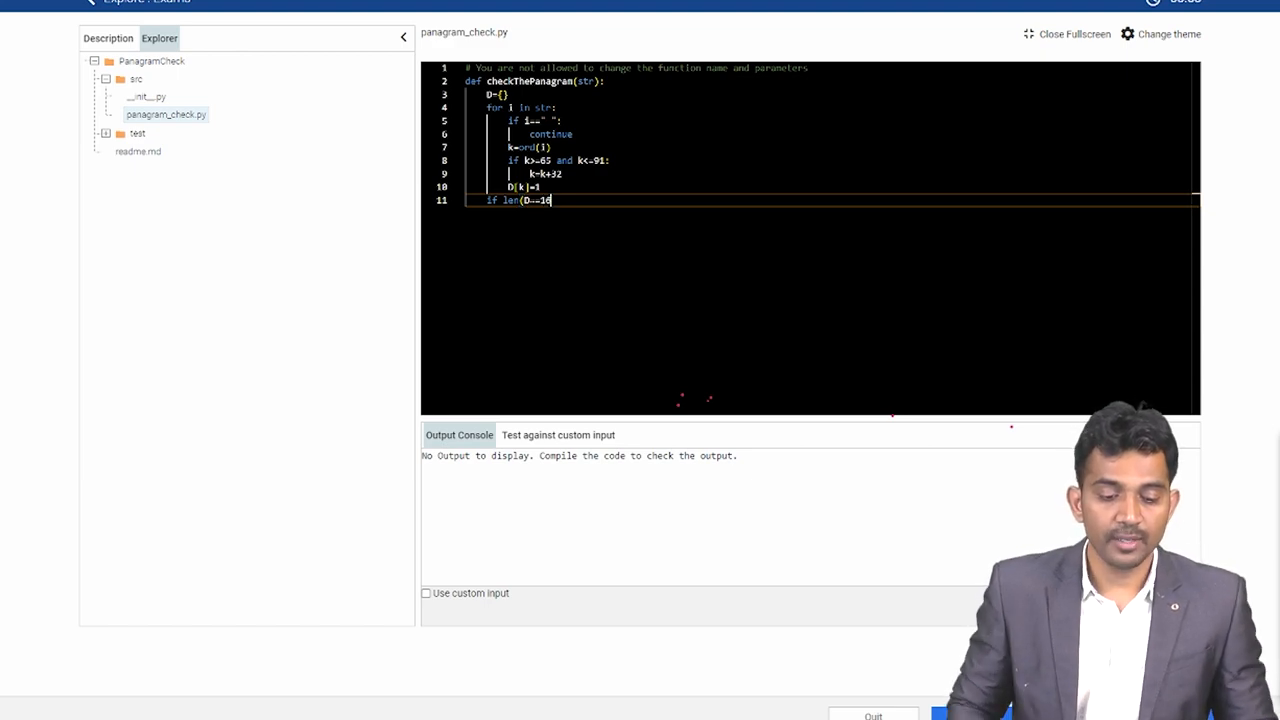
text())
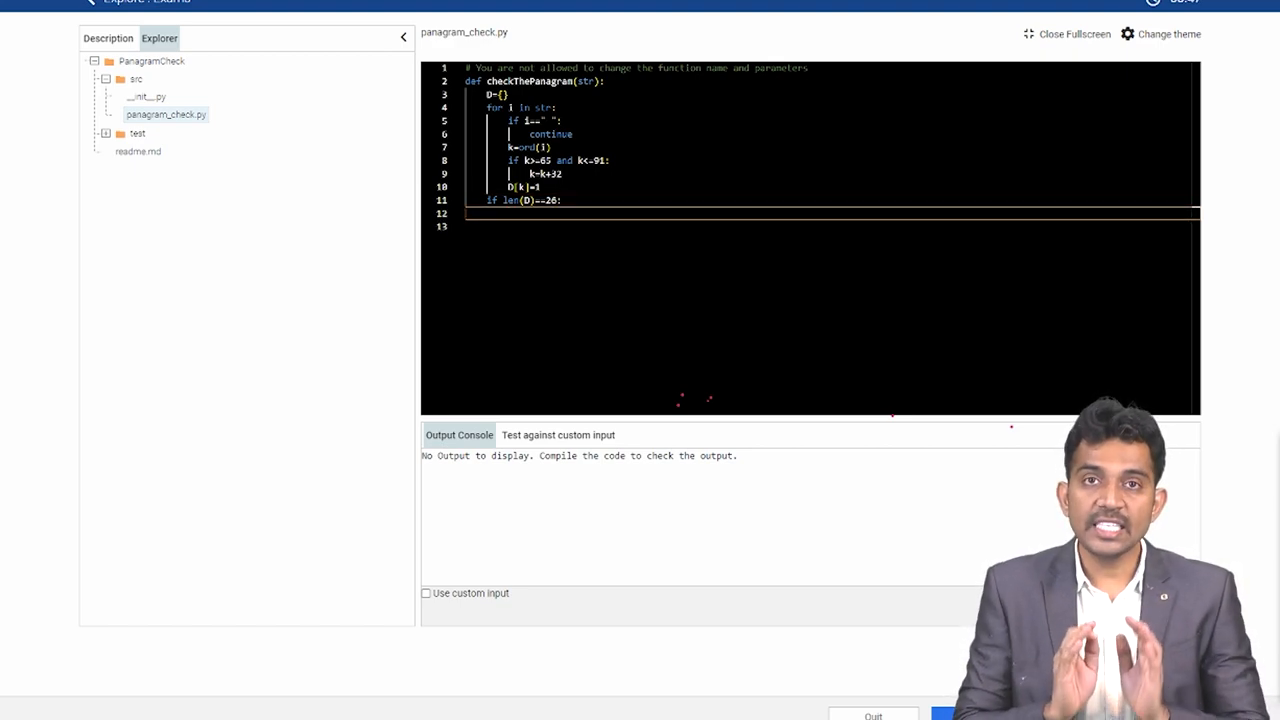
text(ret)
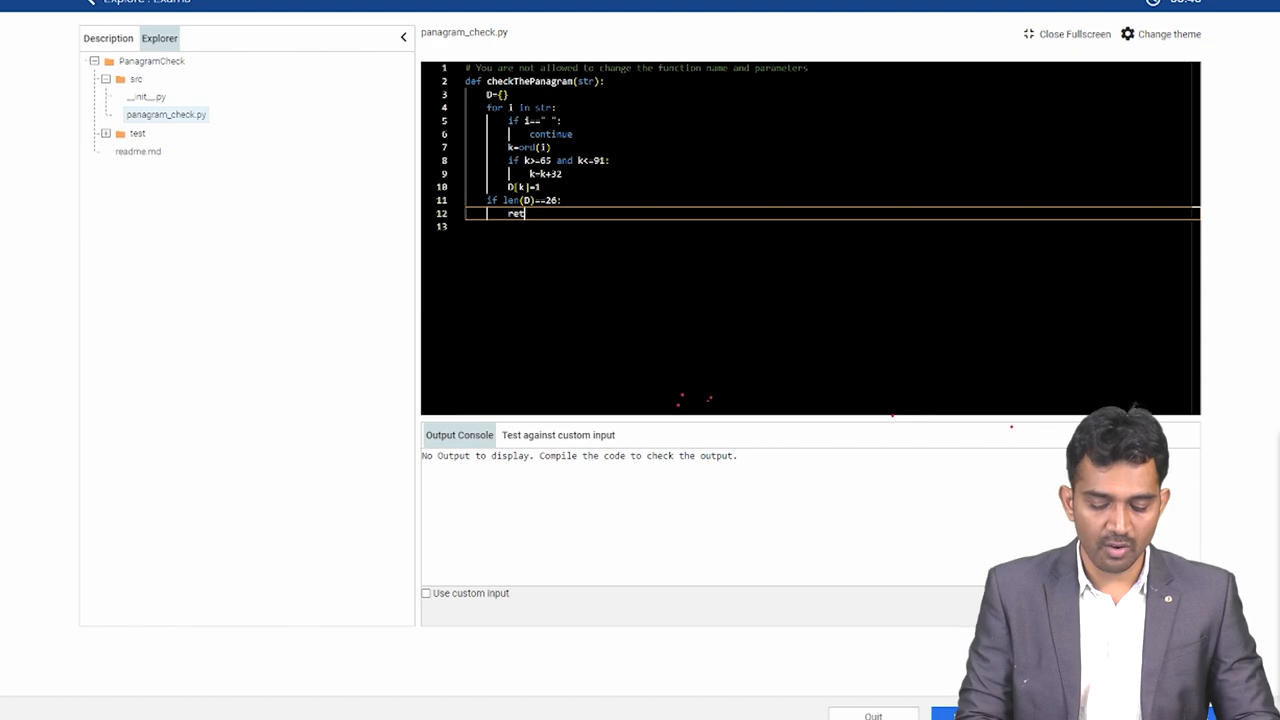
text(urn 1)
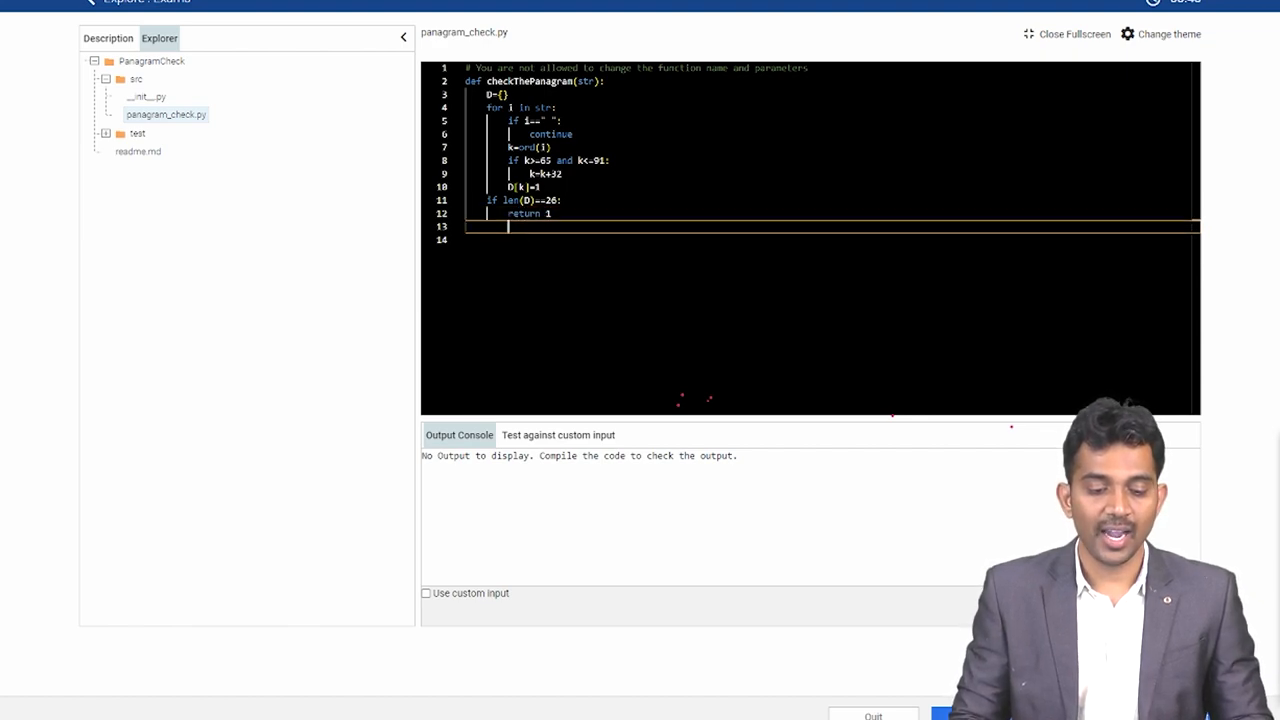
text(else)
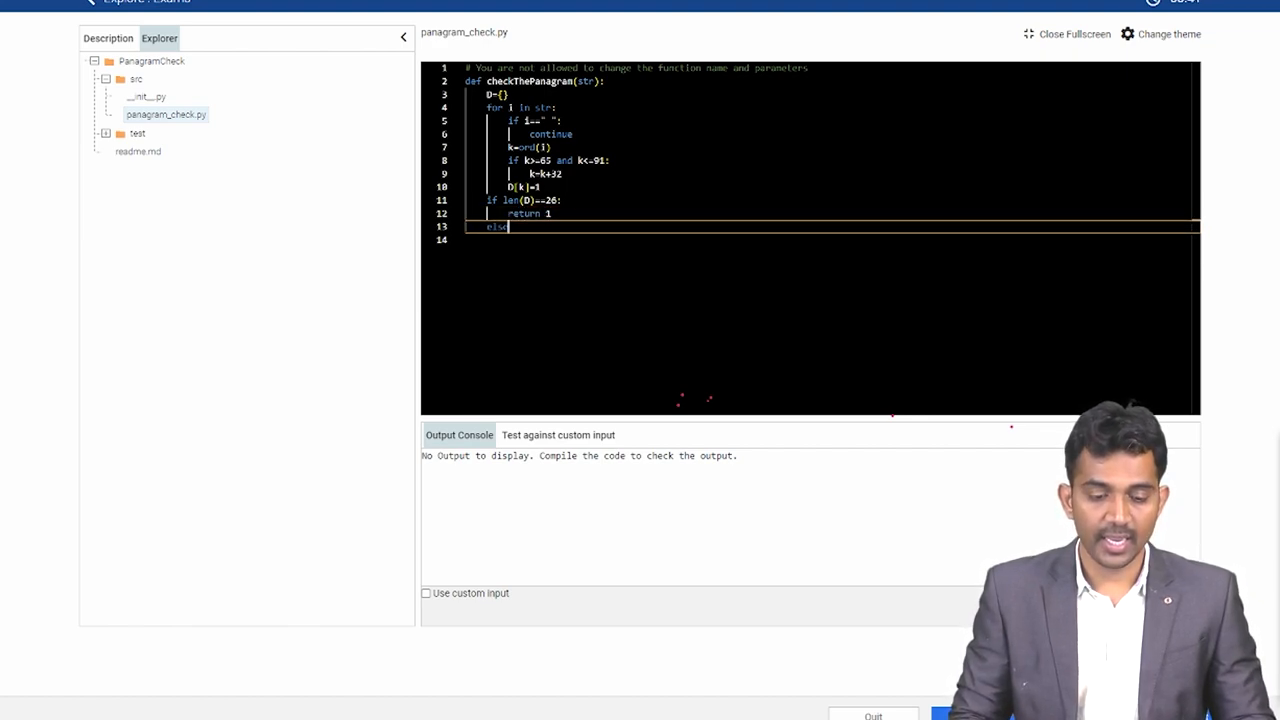
text(return)
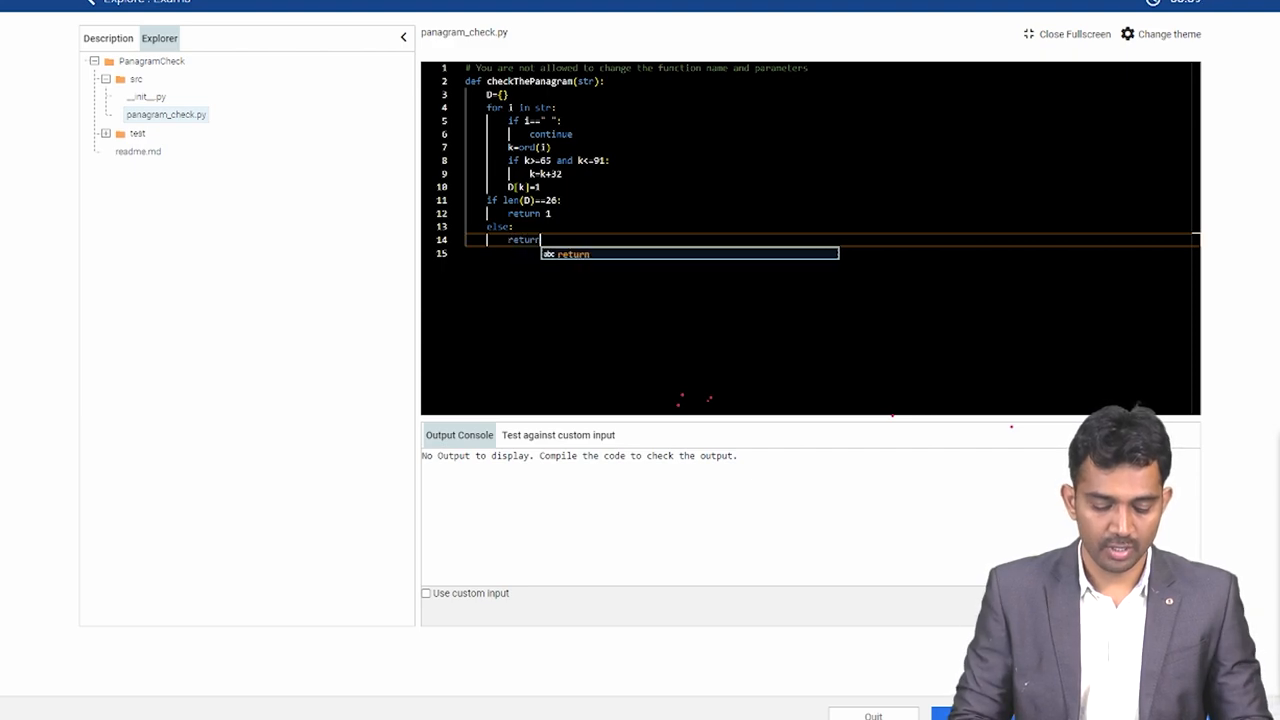
text(0)
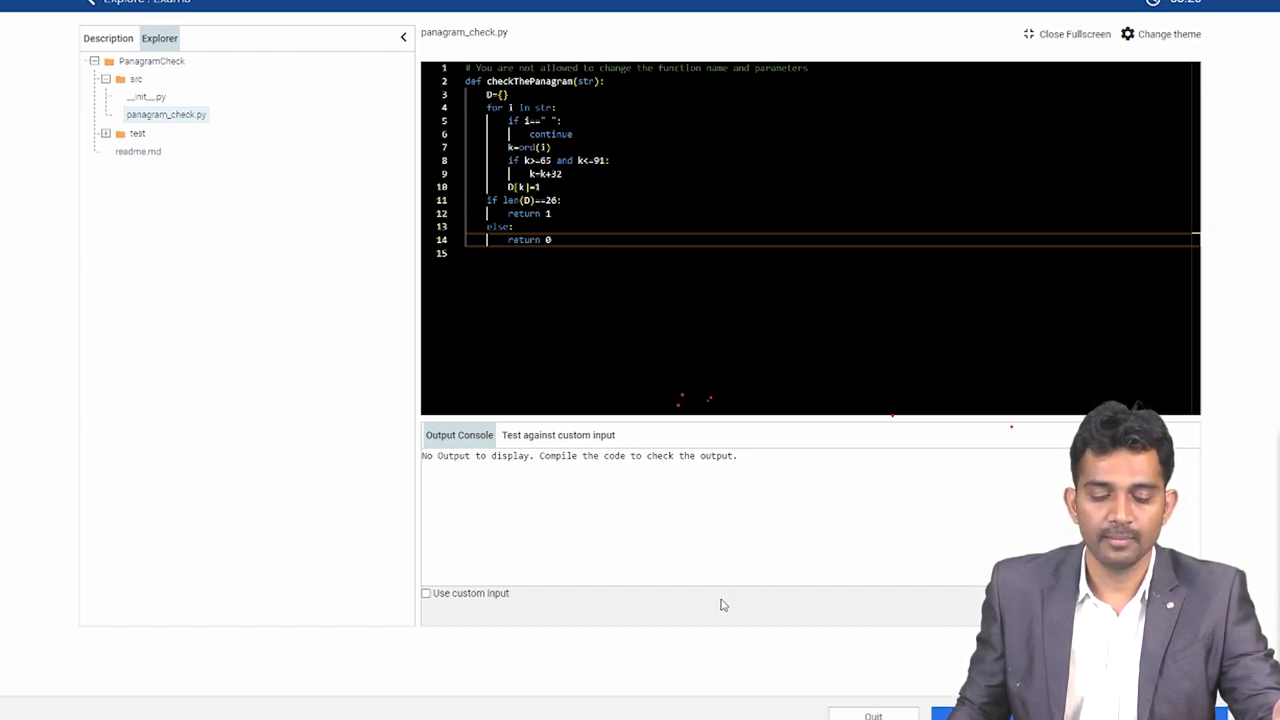
mouse_move(628, 518)
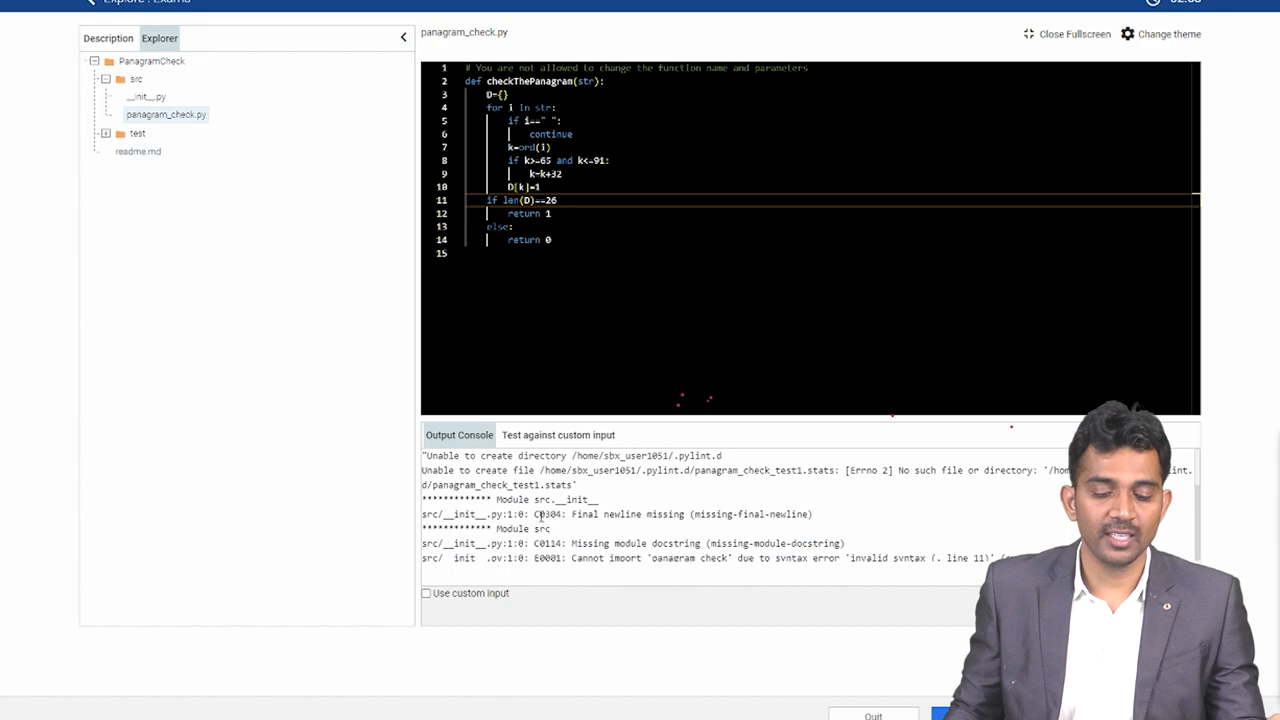
Restore the missing colon after 'if len(D)==26' on line 11, then close fullscreen
scroll(down, 3)
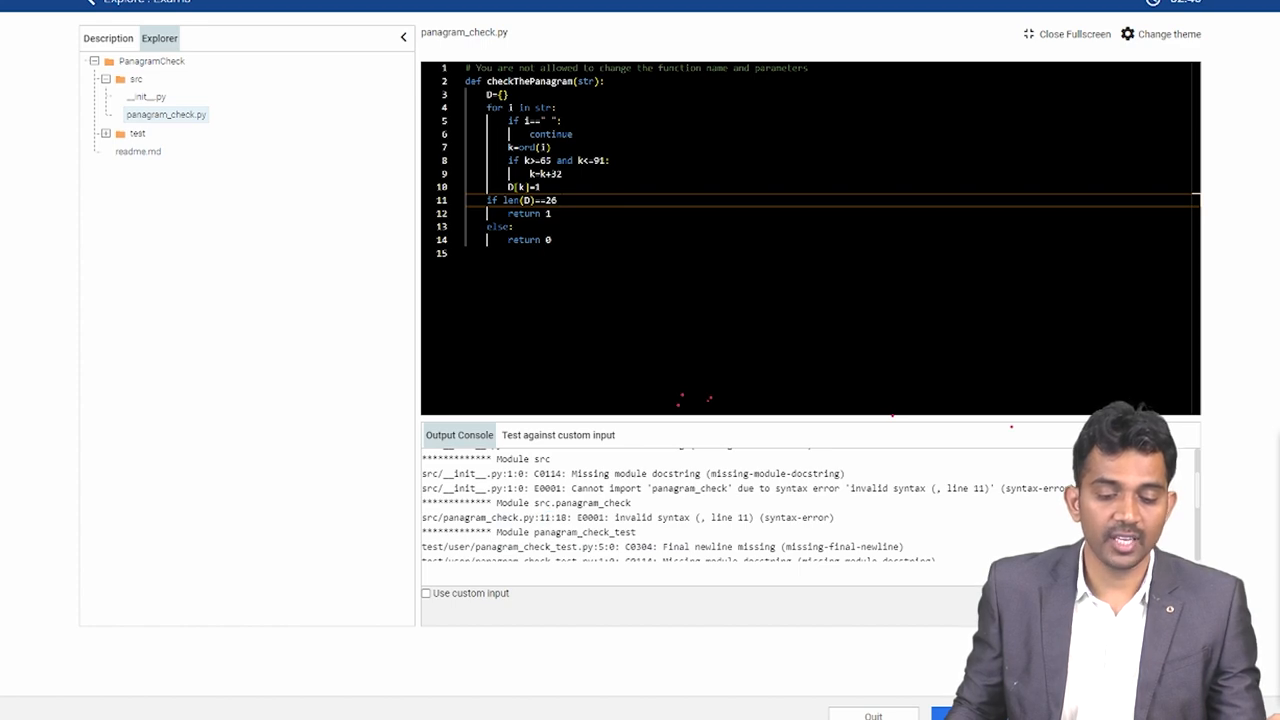
text(:)
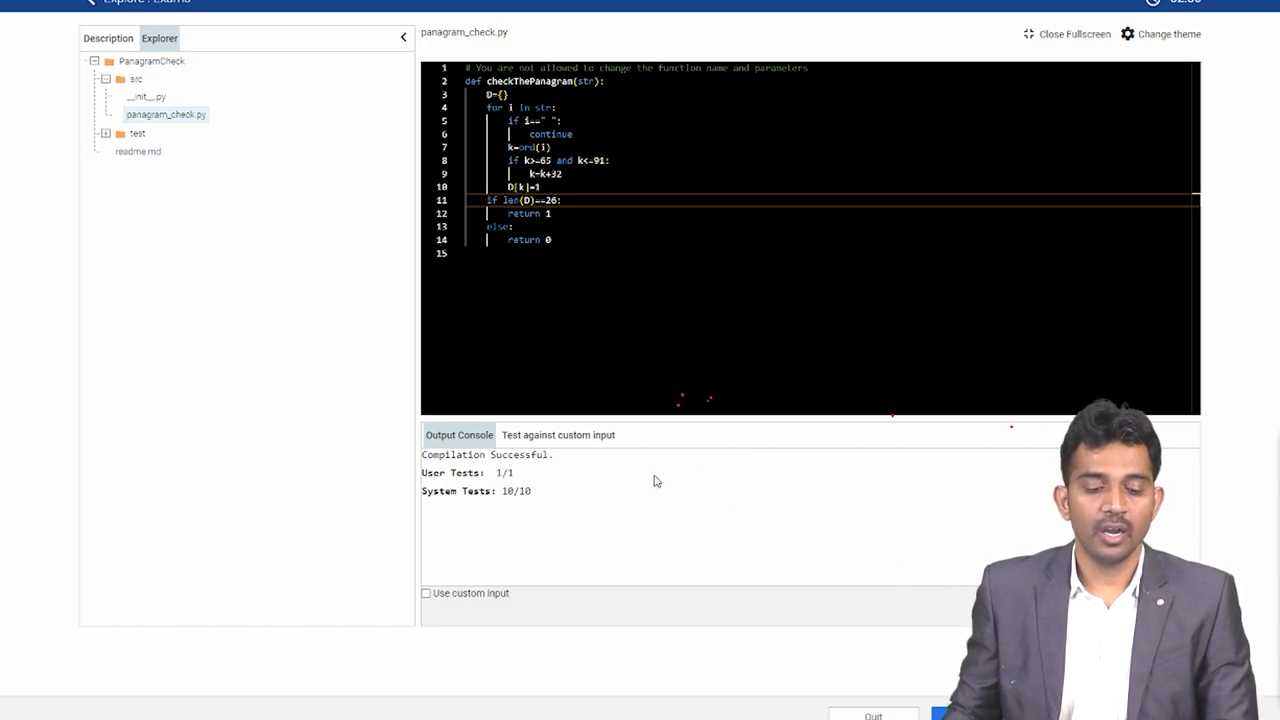
double_click(503, 472)
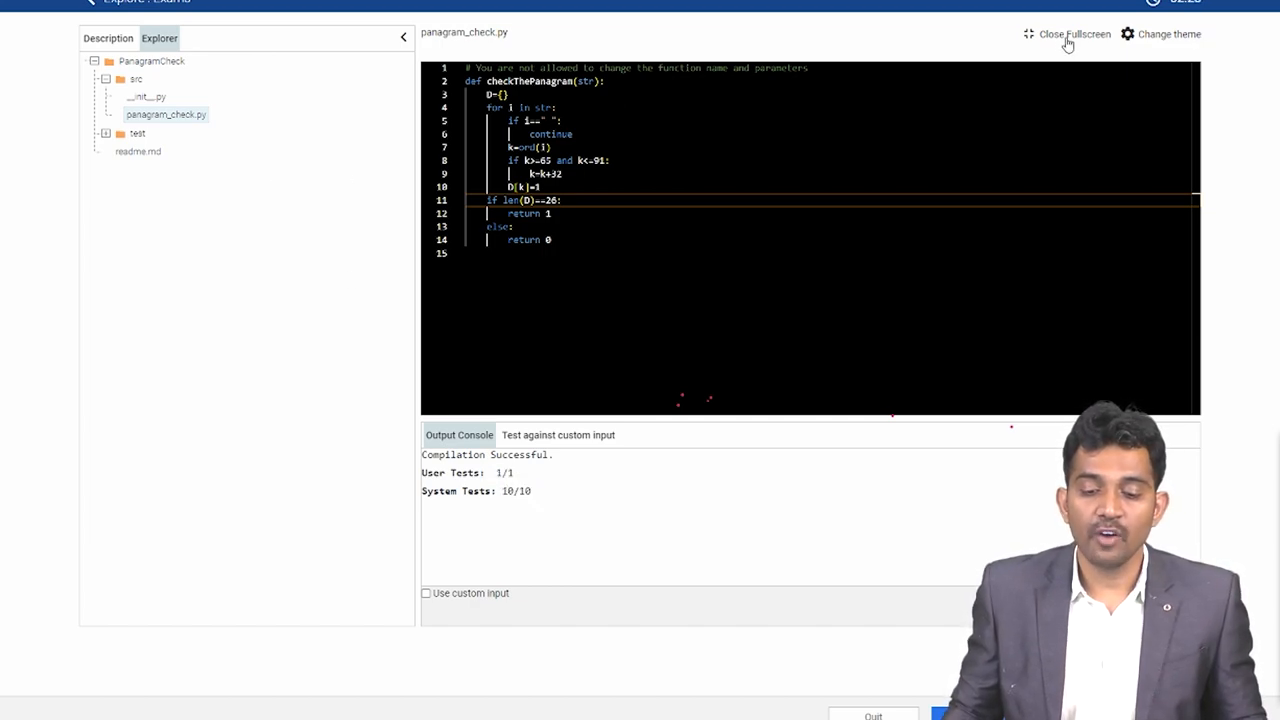
Exit the full-screen editor, pick Coding Problem 4 - Python, and Save and Proceed
click(1068, 34)
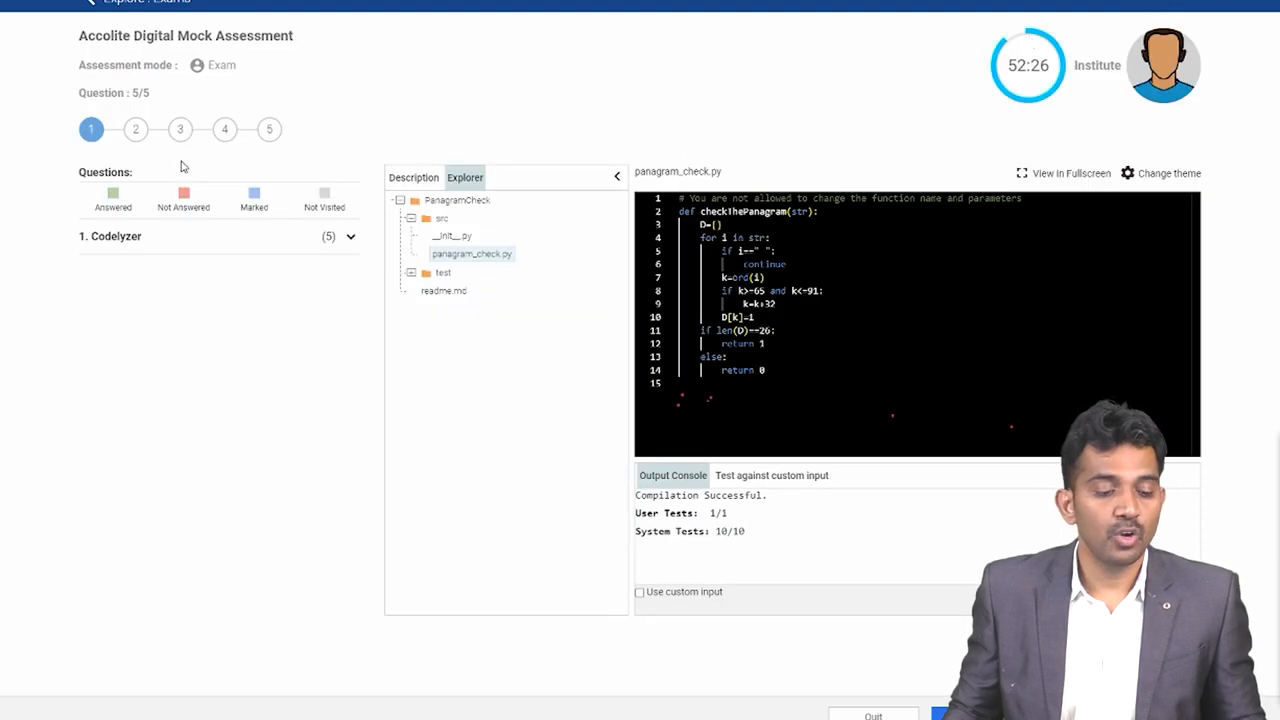
click(350, 236)
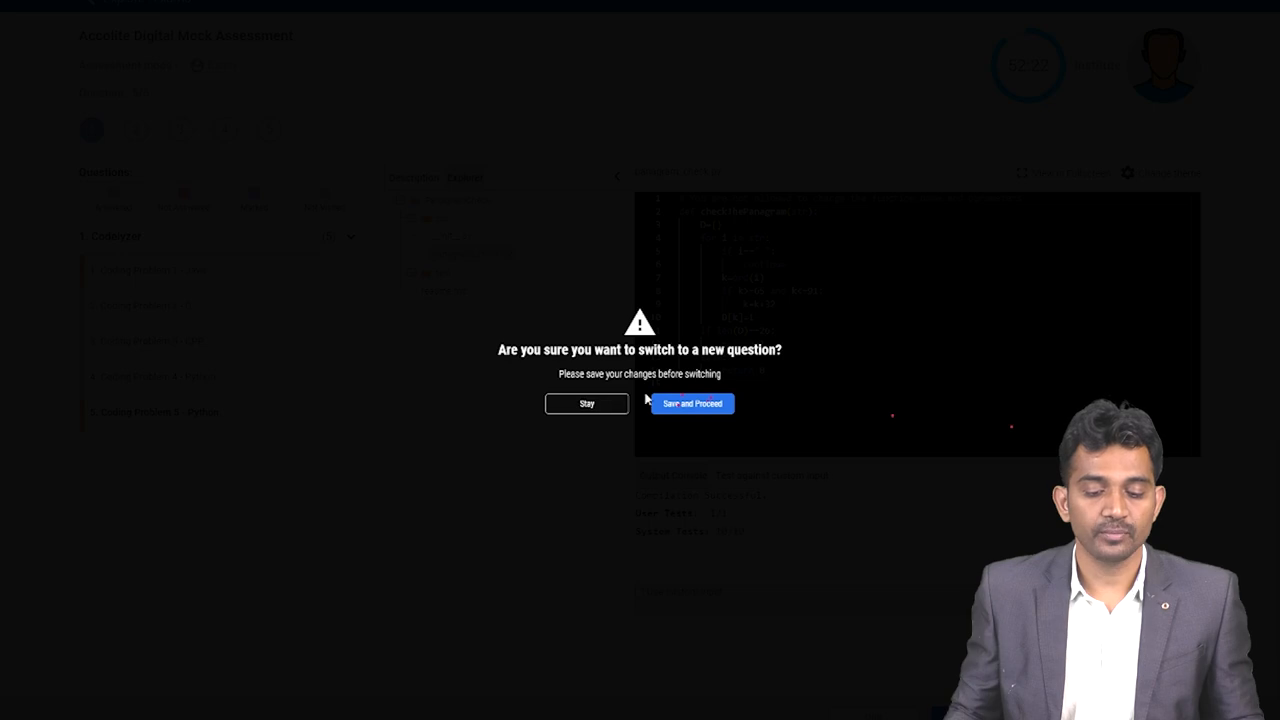
click(692, 403)
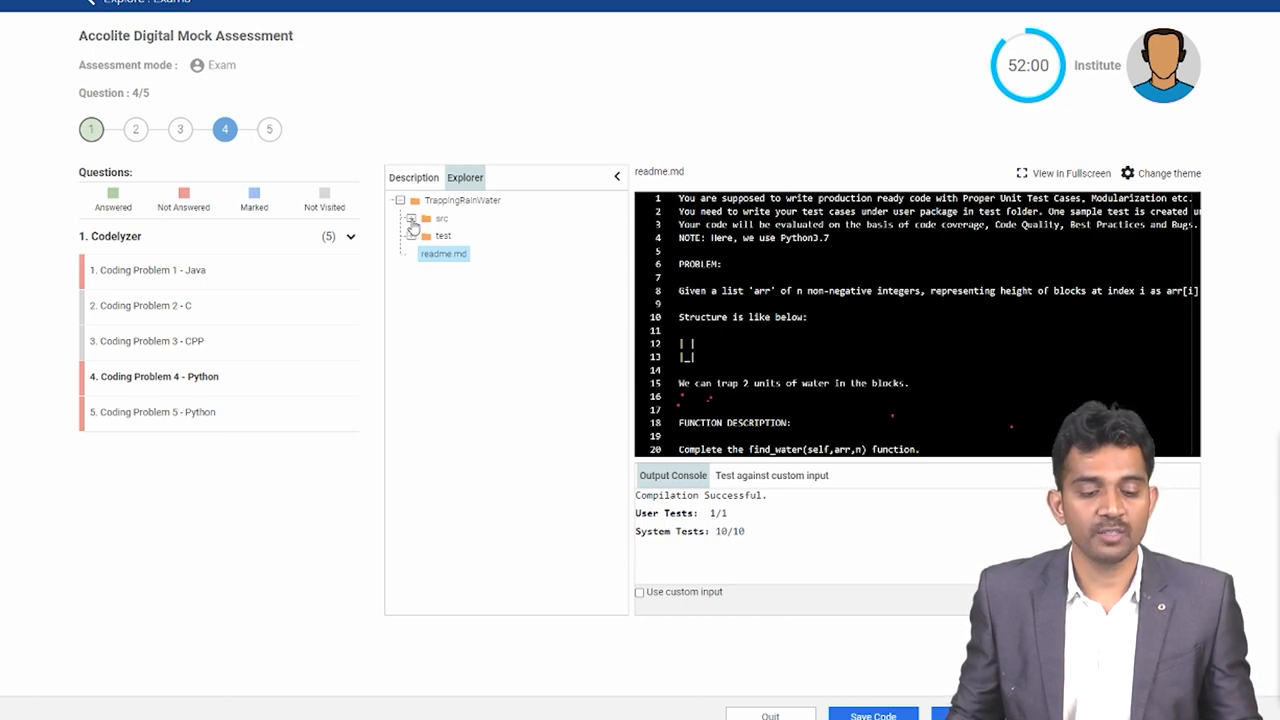
Browse the TrappingRainWater src folder and Problem 4's description, then confirm Submit Exam
click(425, 218)
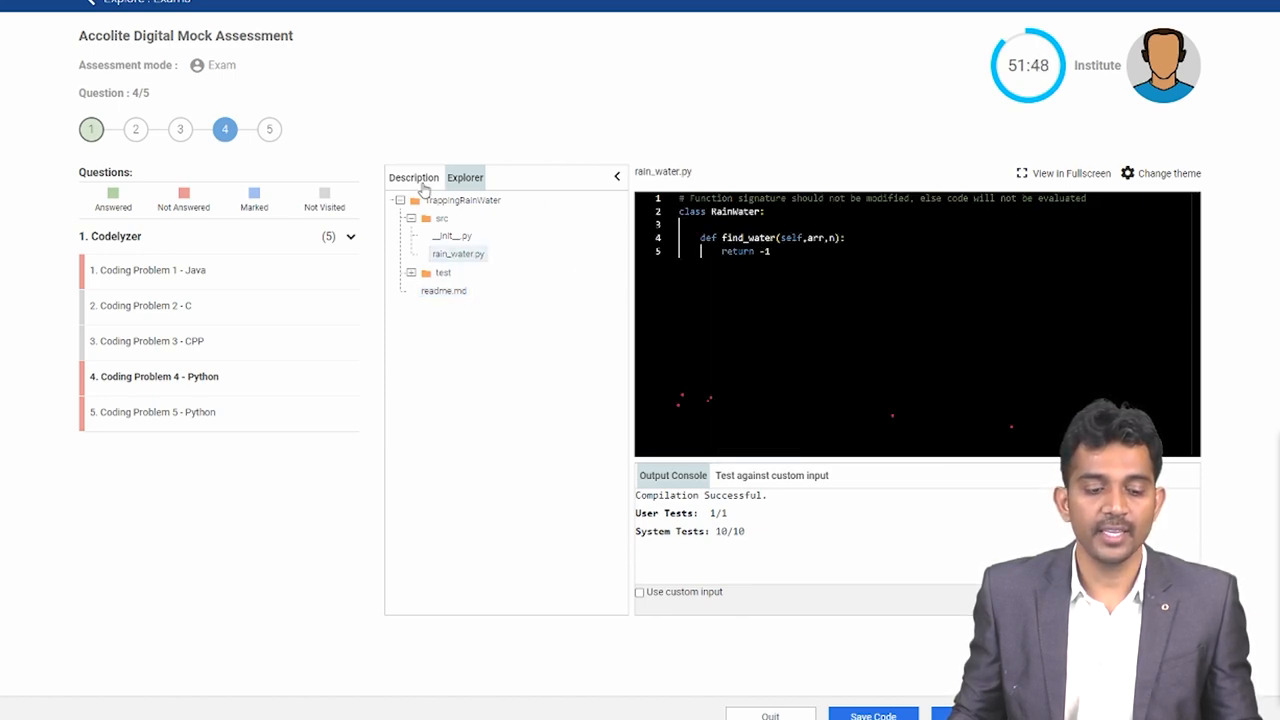
click(413, 177)
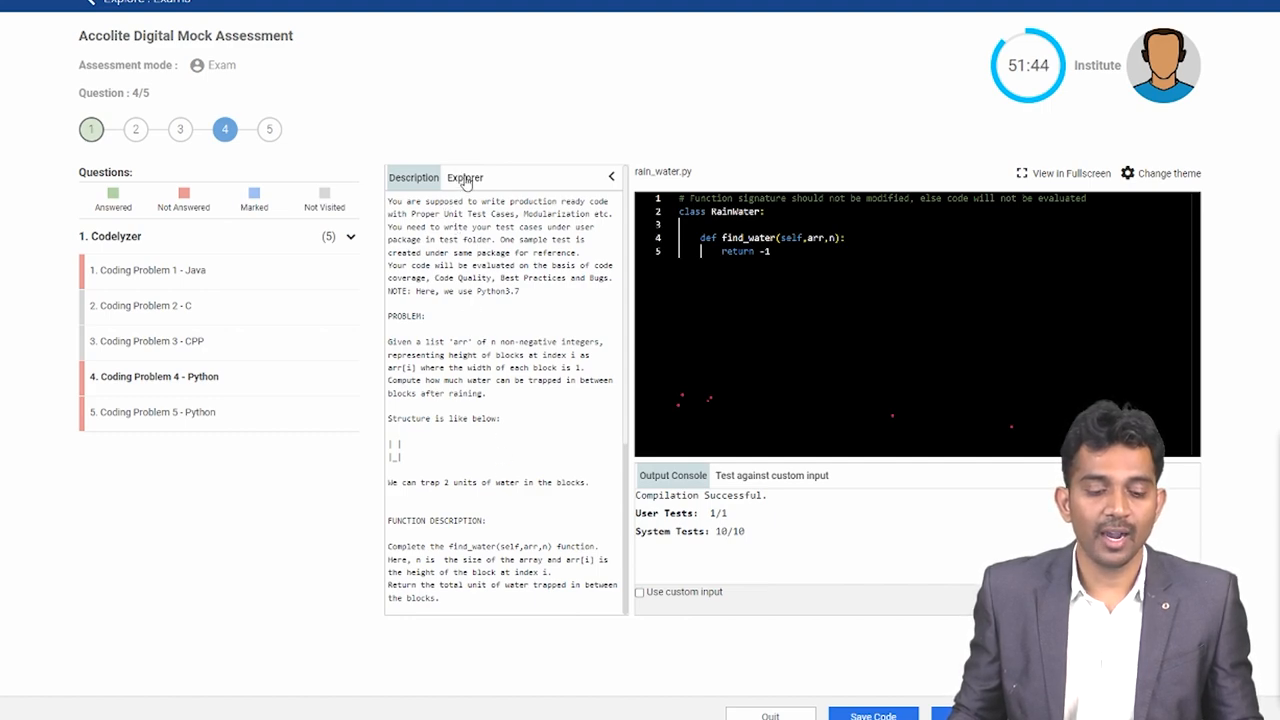
click(464, 177)
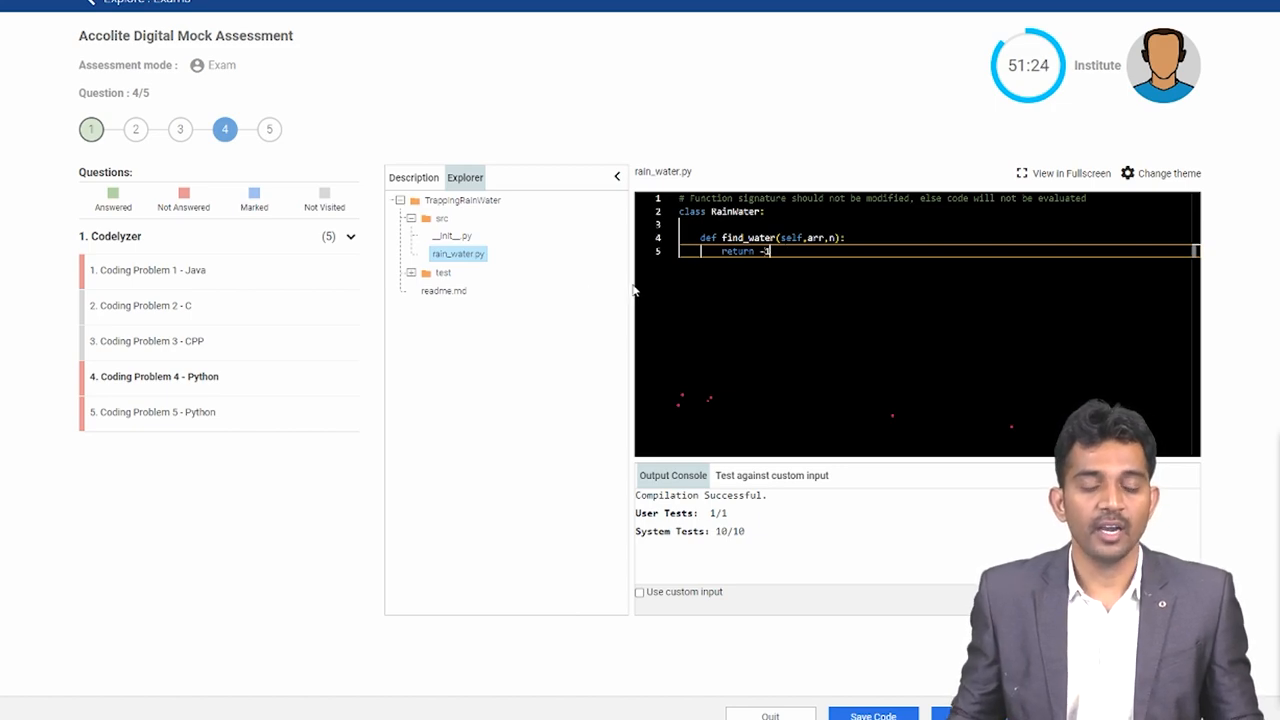
mouse_move(477, 309)
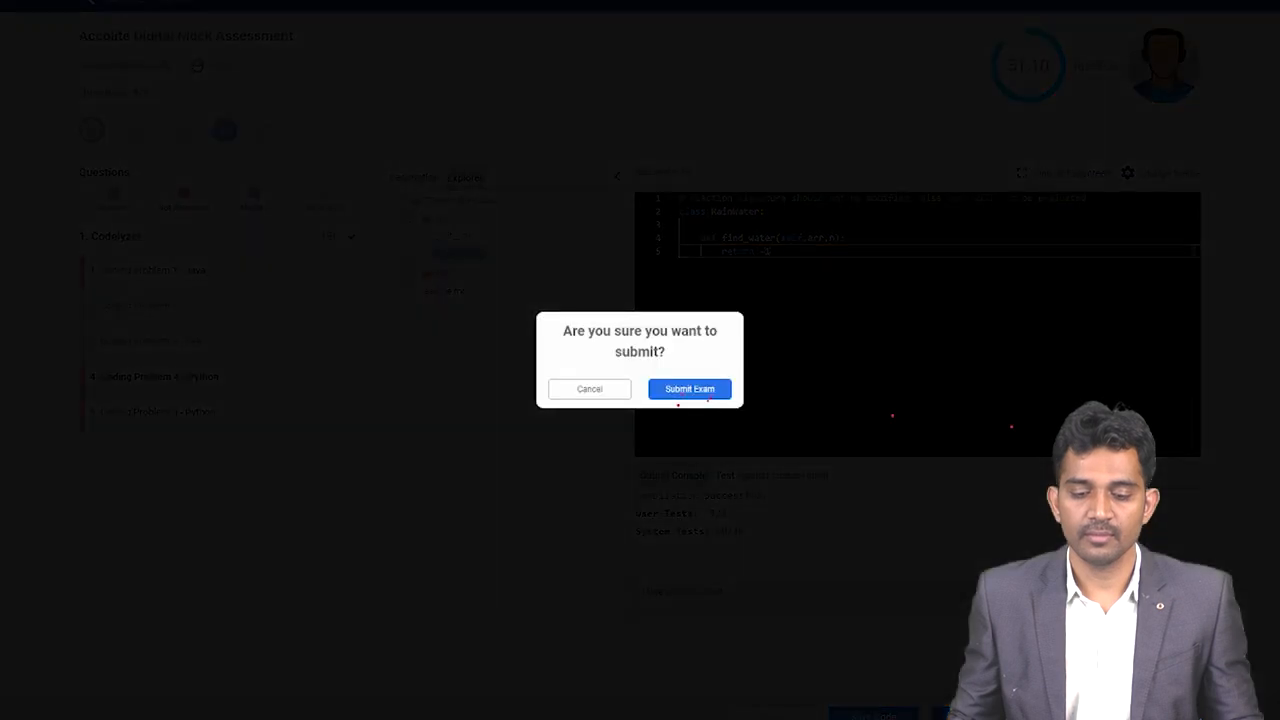
click(689, 389)
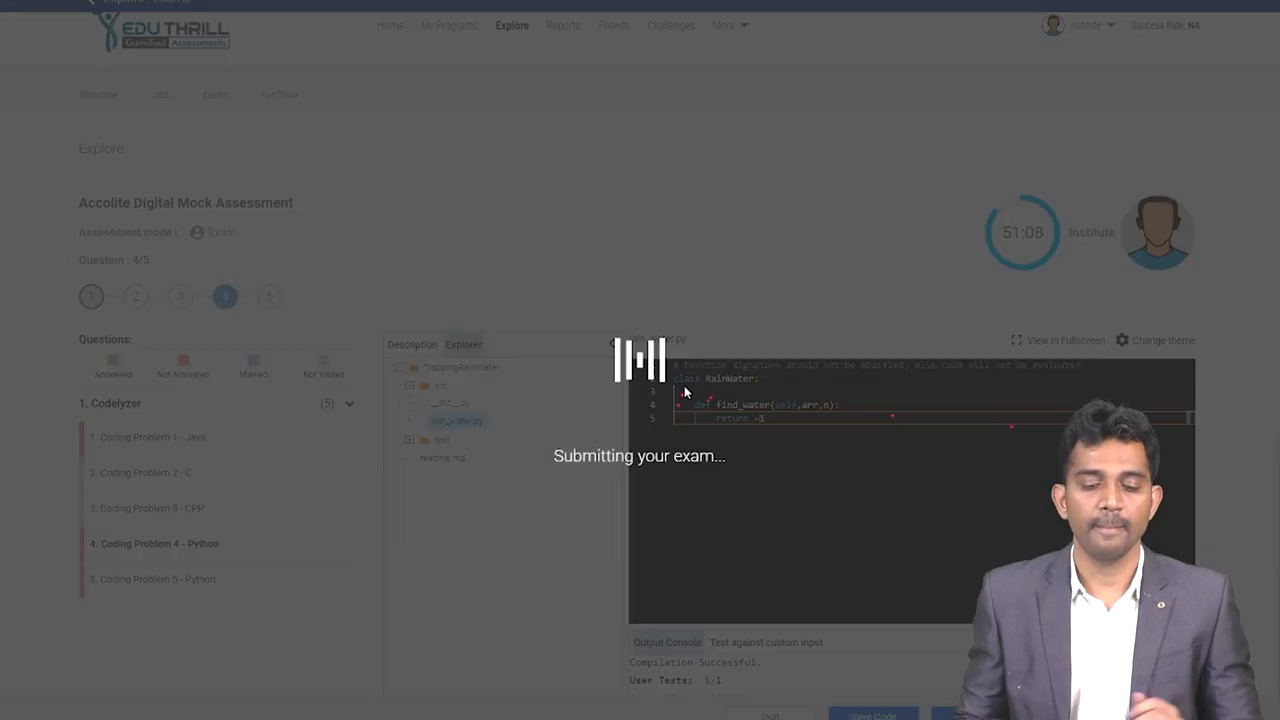